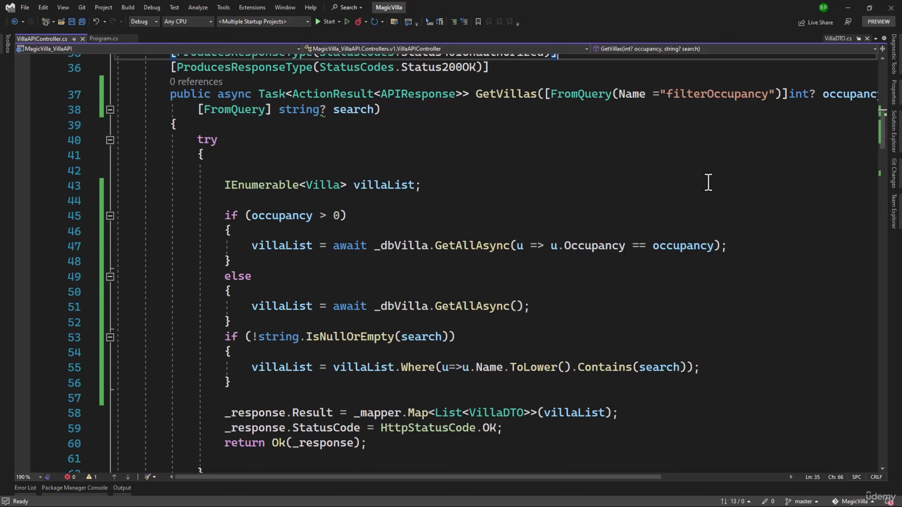
mouse_move(766, 162)
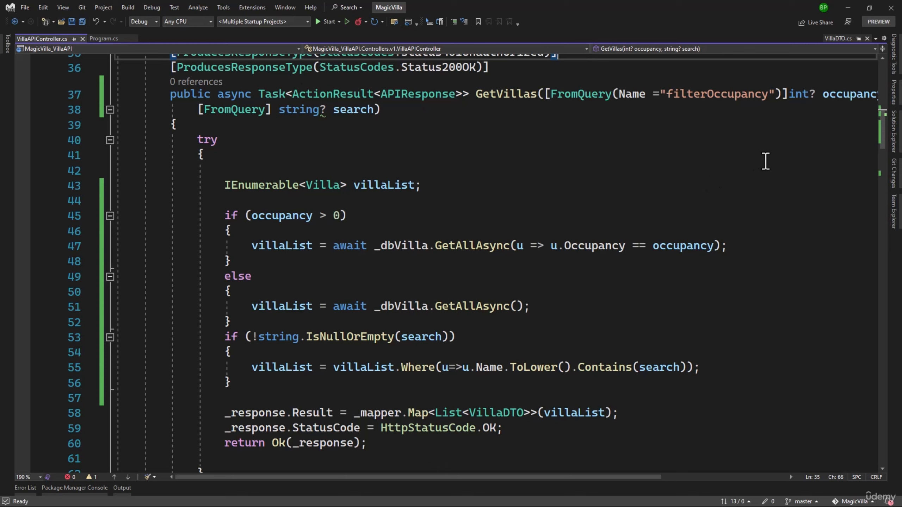
mouse_move(886, 138)
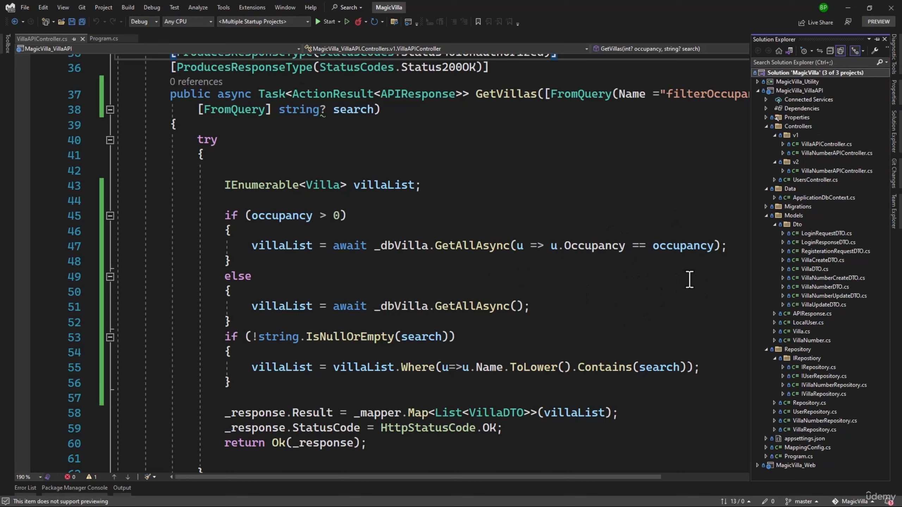
mouse_move(791, 278)
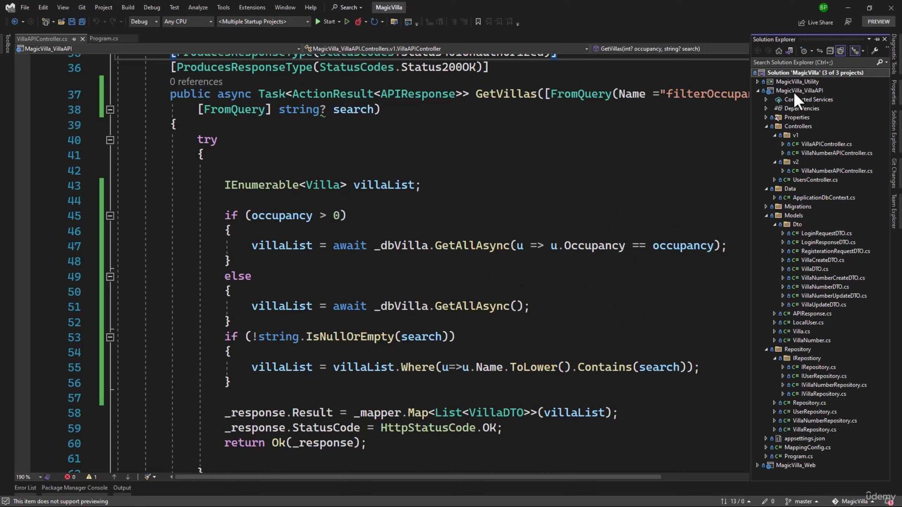
Step: Open IRepository.cs and Repository.cs, adding int pageSize = 3, int pageNumber = 1 to GetAllAsync
double_click(818, 368)
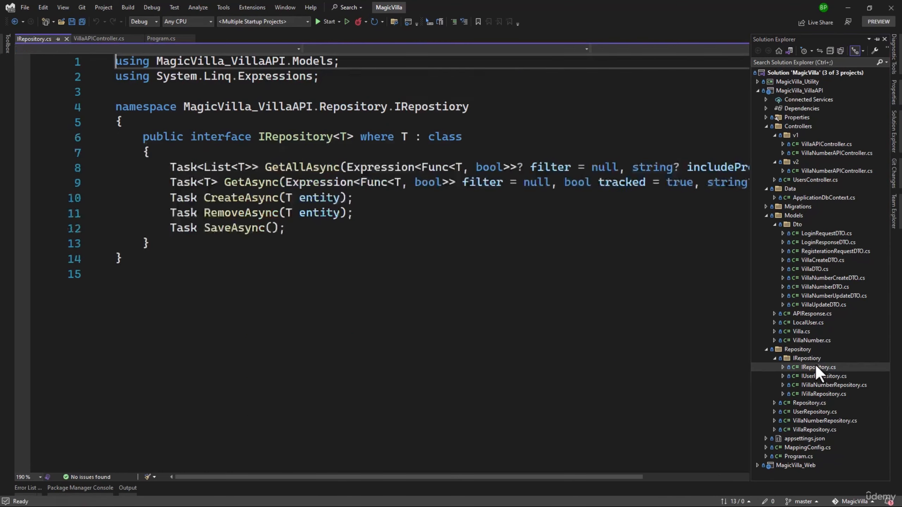
double_click(812, 402)
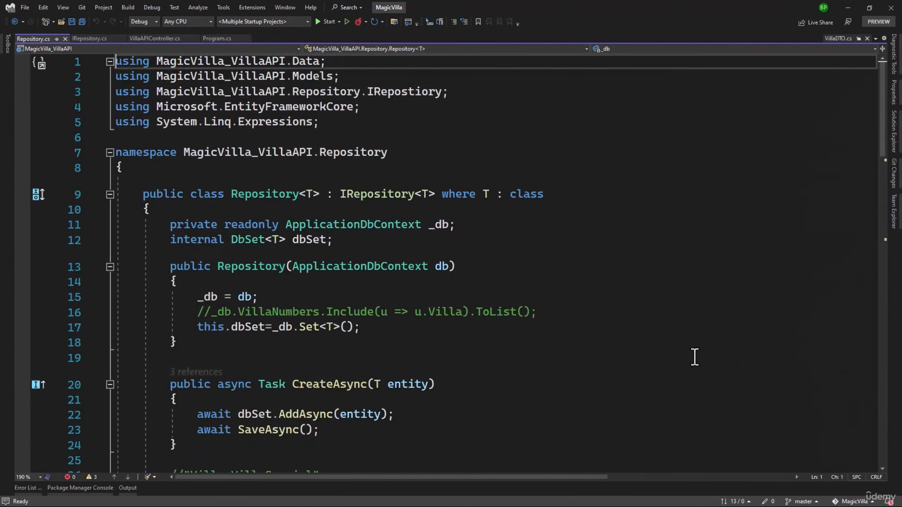
left_click(90, 39)
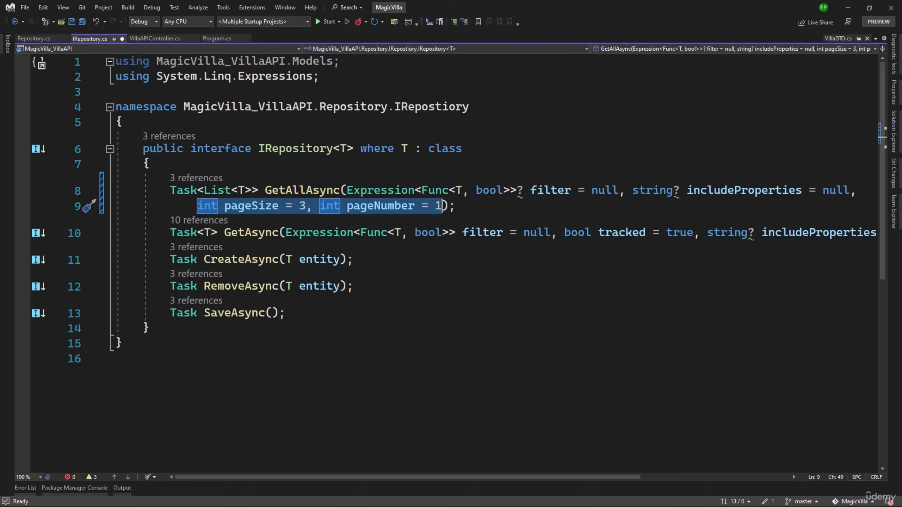
Step: Append int pageSize = 3, int pageNumber = 1 to GetAsync and begin an if (pageSize > 0) block
left_click(33, 39)
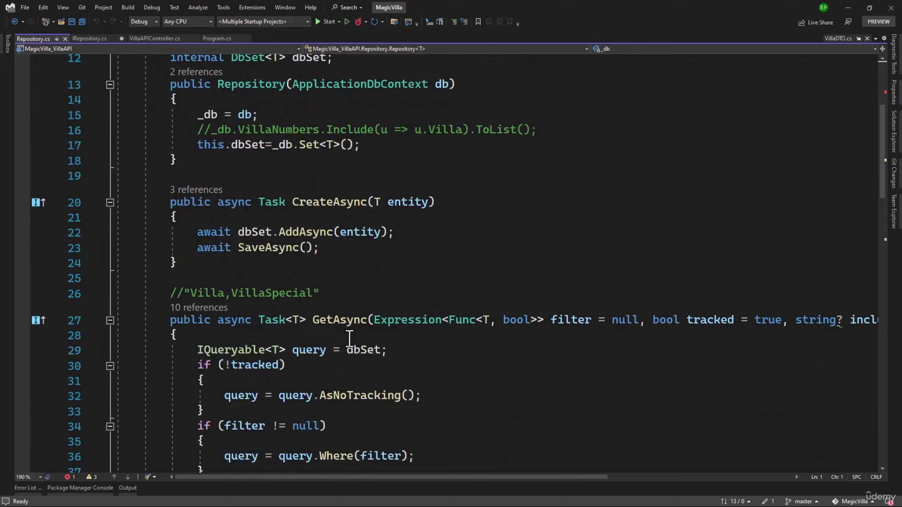
scroll("down", 3)
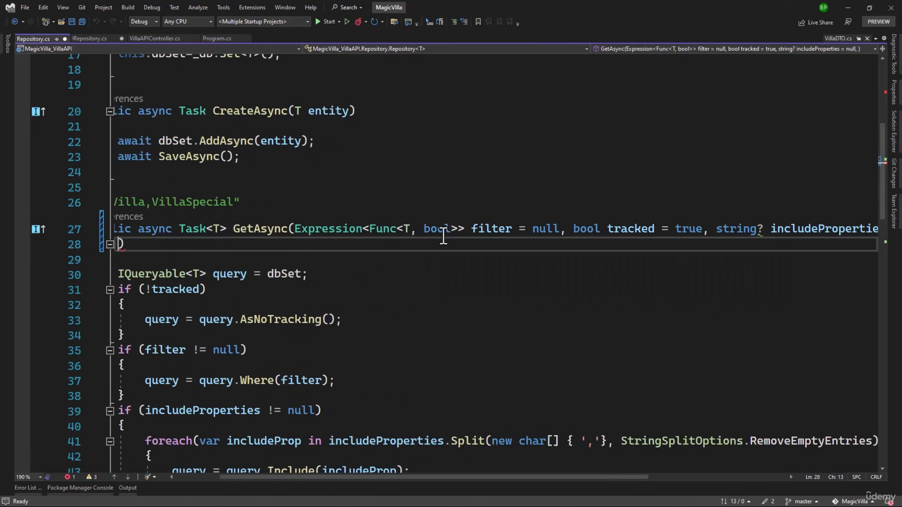
type("int pageSize = 3, int pageNumber = 1")
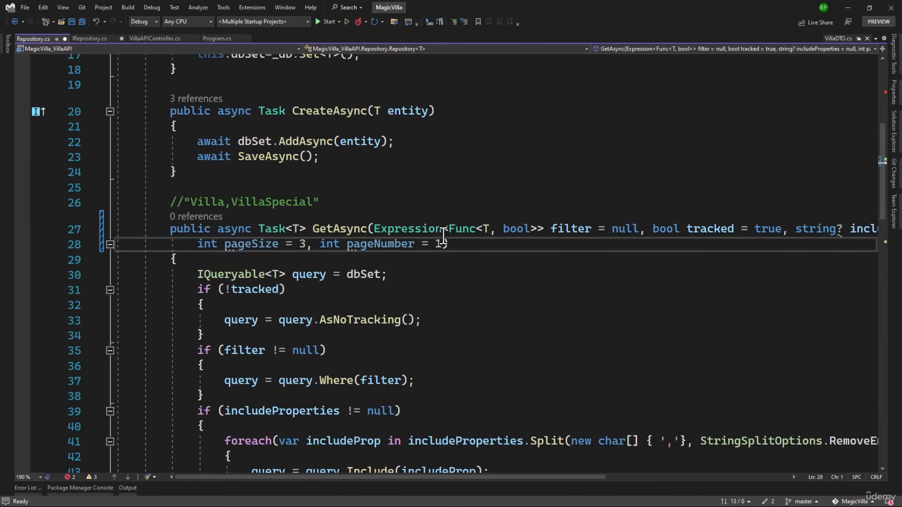
scroll("down", 3)
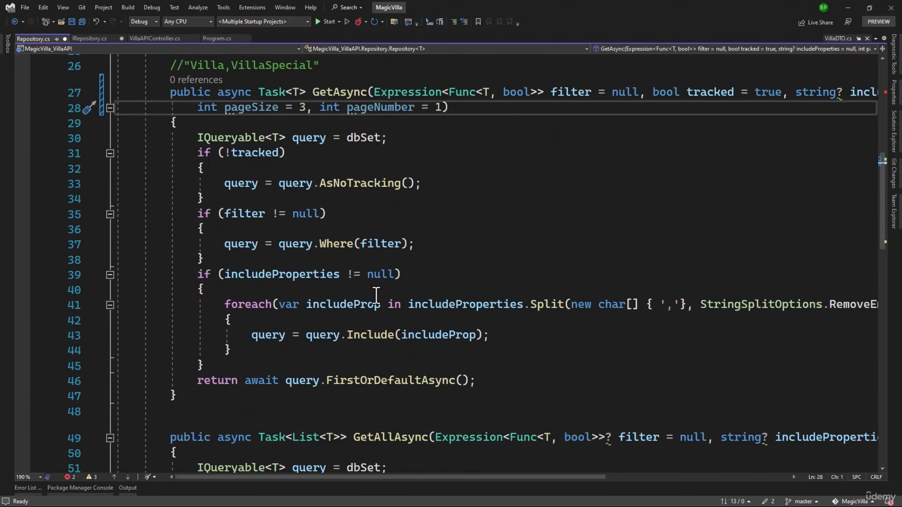
type("if (pageSize > 0)")
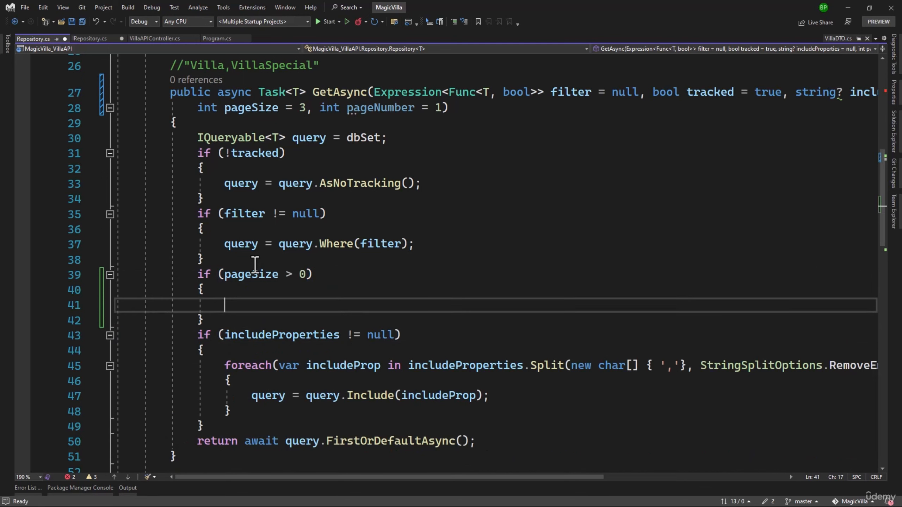
Step: Cap pageSize at 100 with if (pageSize > 100) { pageSize = 100; }
type("if")
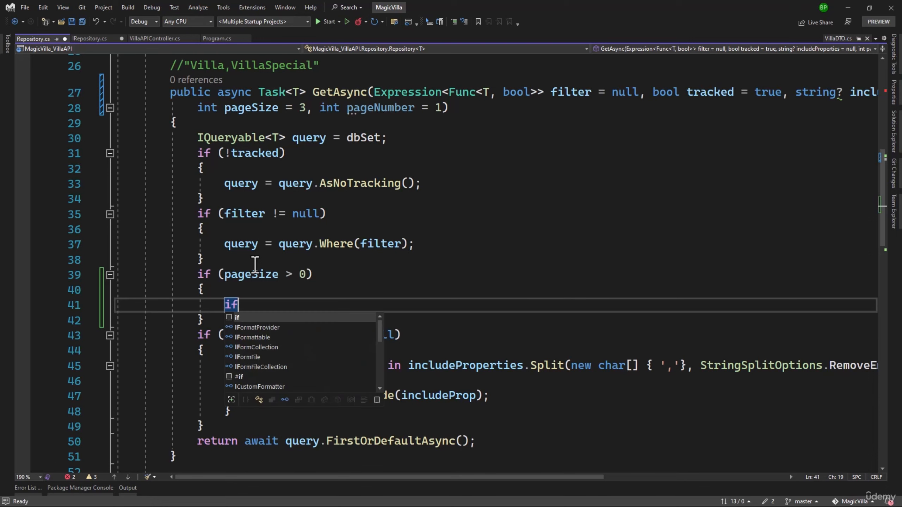
type("(pageSize>")
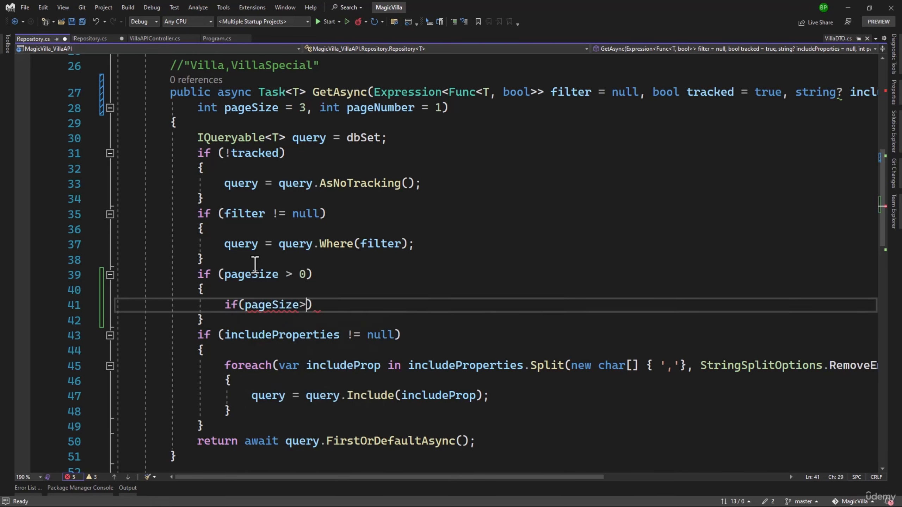
type("100")
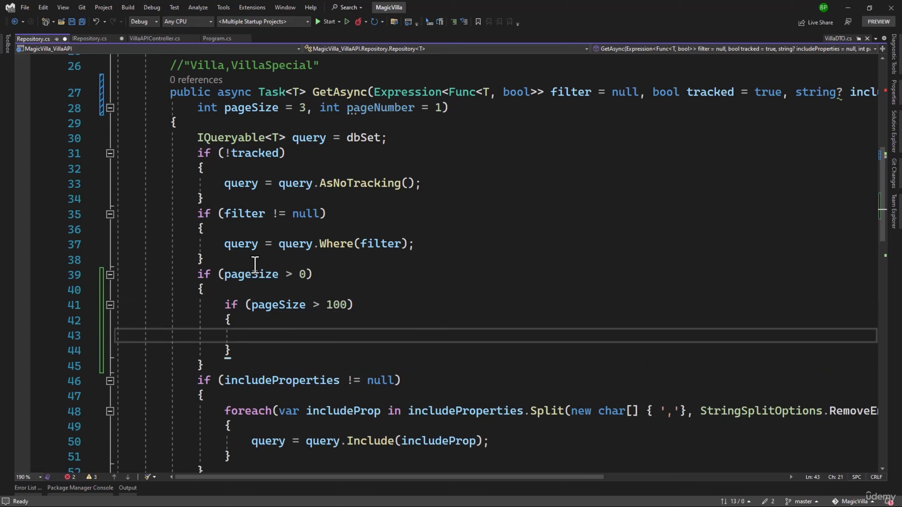
double_click(337, 305)
type("pageSize = 100;")
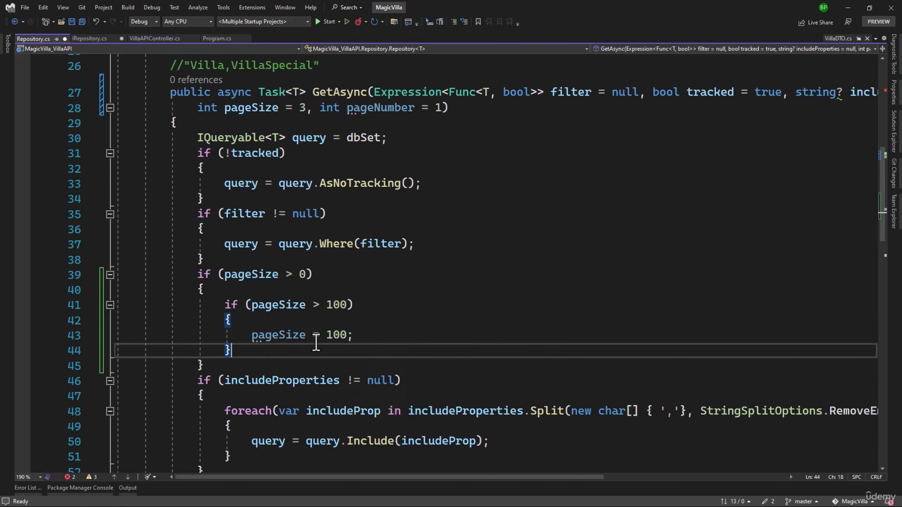
Step: Add query = query.Skip(pageSize * (pageNumber - 1)).Take(pageSize); below the cap
key("enter")
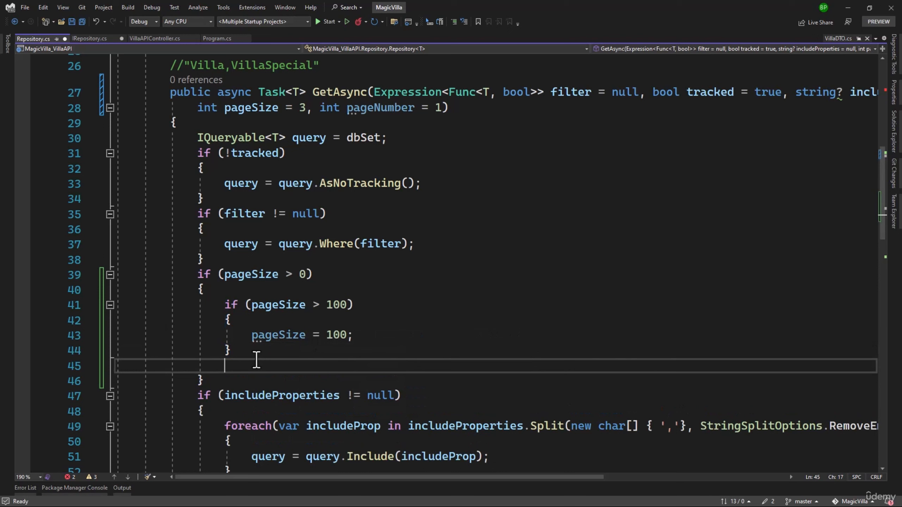
type("query = query.Skip(pageSize * (pageNumber - 1)).Take(pageSize);")
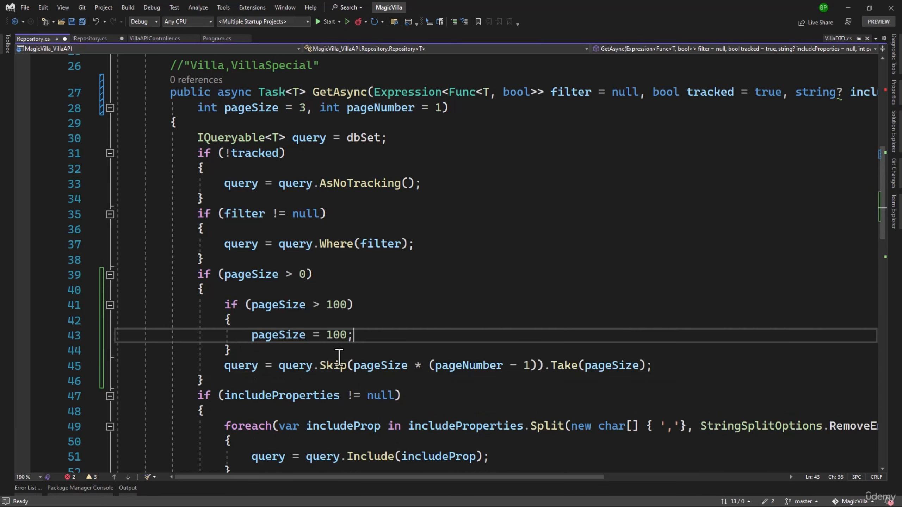
double_click(332, 365)
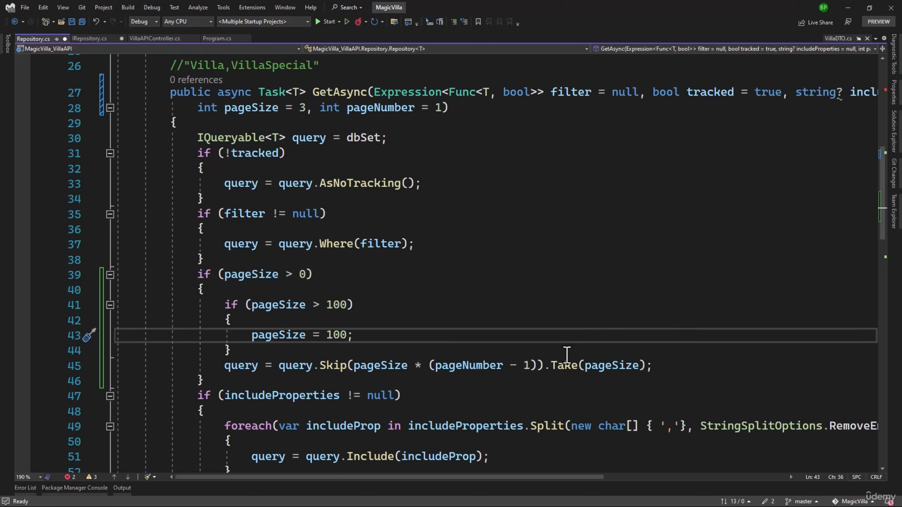
mouse_move(321, 365)
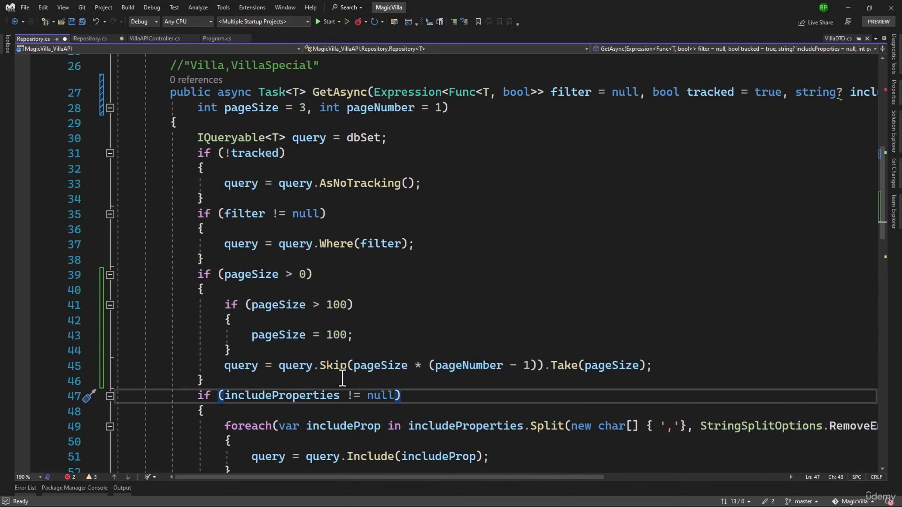
mouse_move(284, 346)
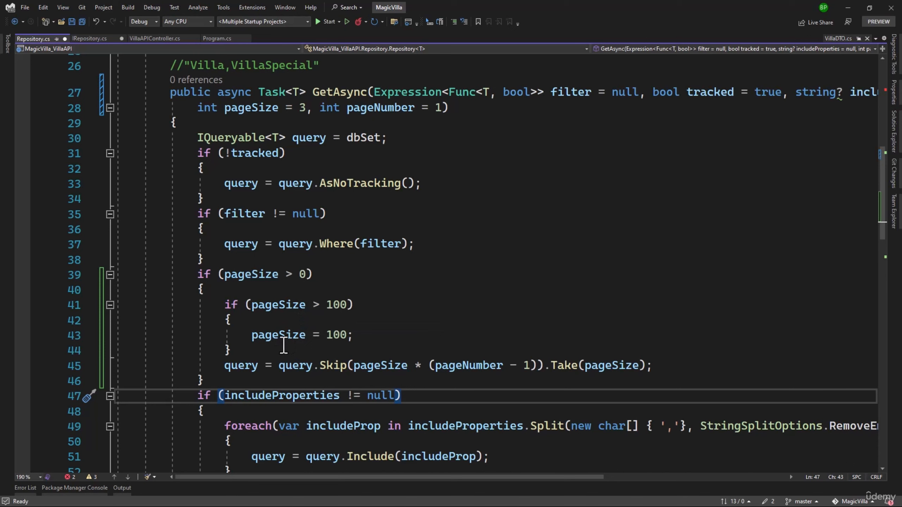
Step: Write a first comment sketching the 5*(1-1) take(5) skip arithmetic above the query
type("//5*")
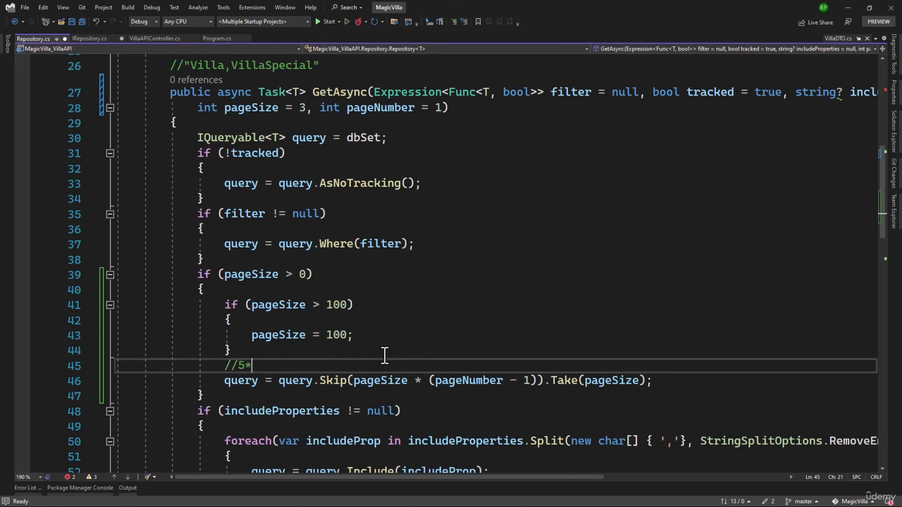
type("(1)")
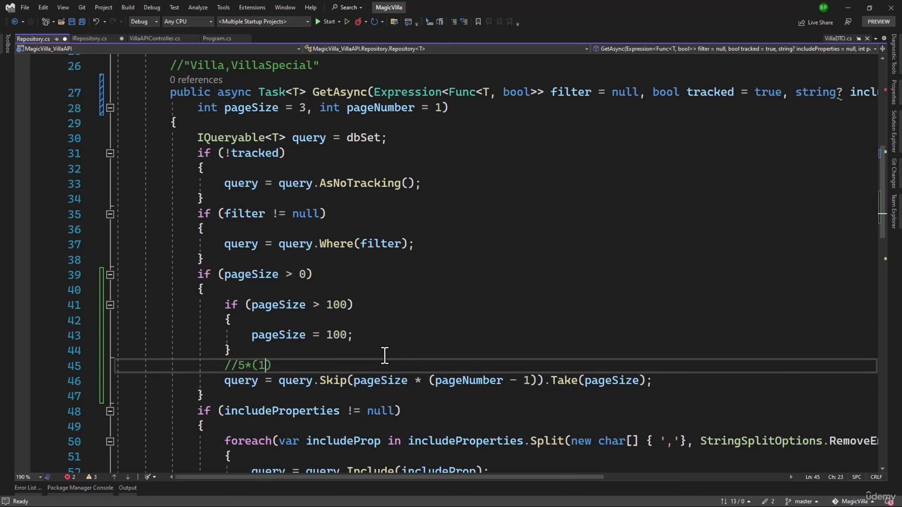
type("-1")
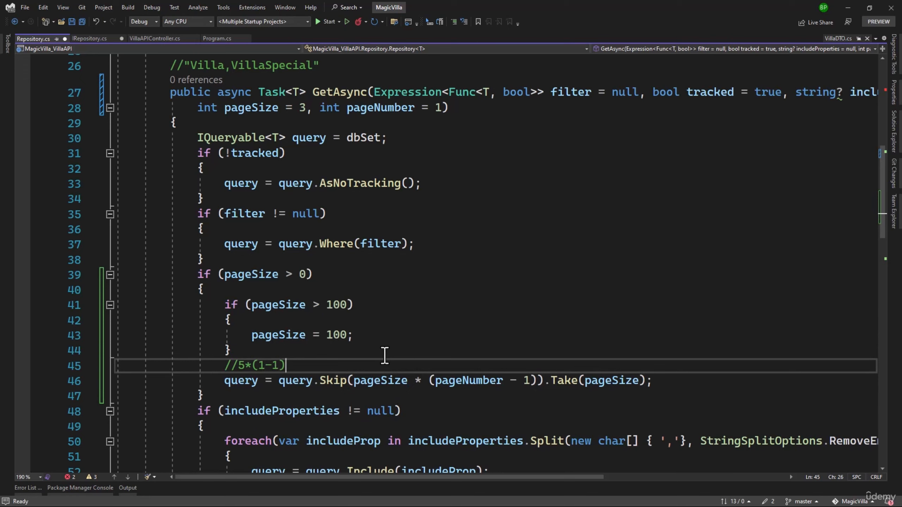
type(".take")
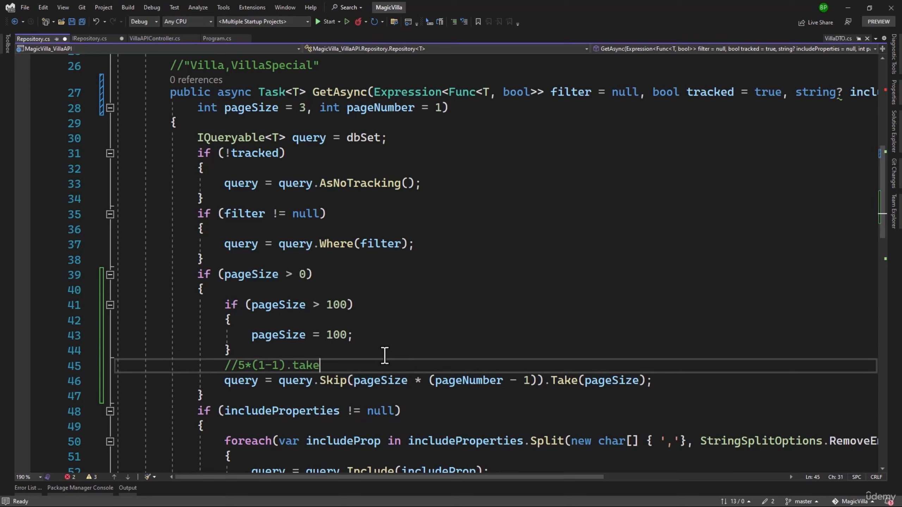
type("(5)")
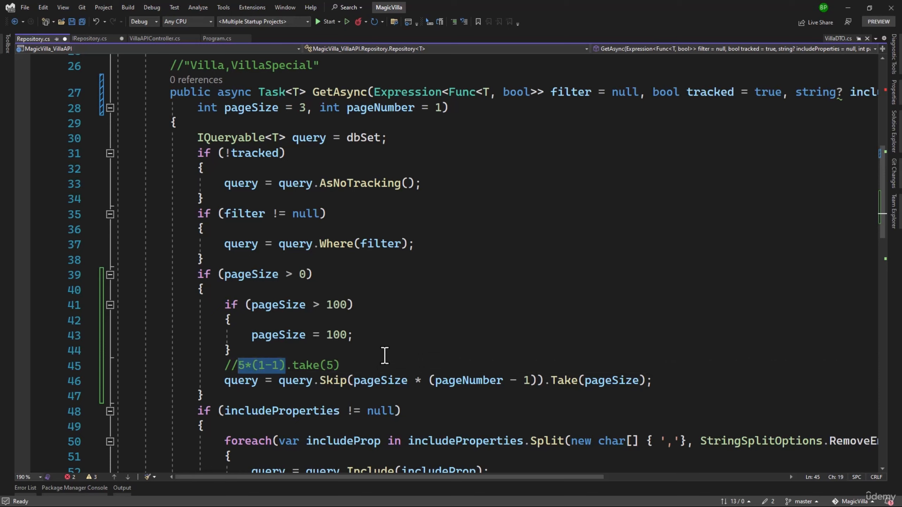
type("skip0")
type("//skip")
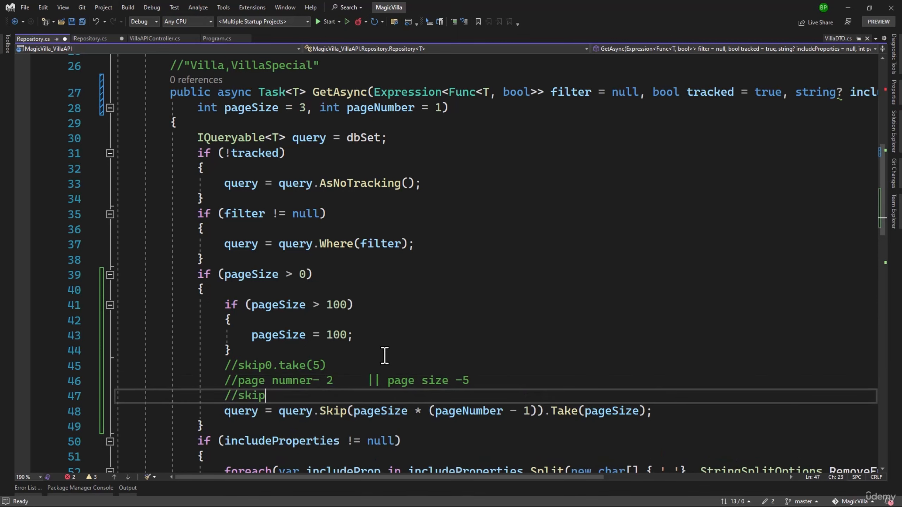
Step: Comment skip(5*(2-1)) take(5) for page 2, fix 'numner' to 'number', and select the Skip/Take line
type("(5")
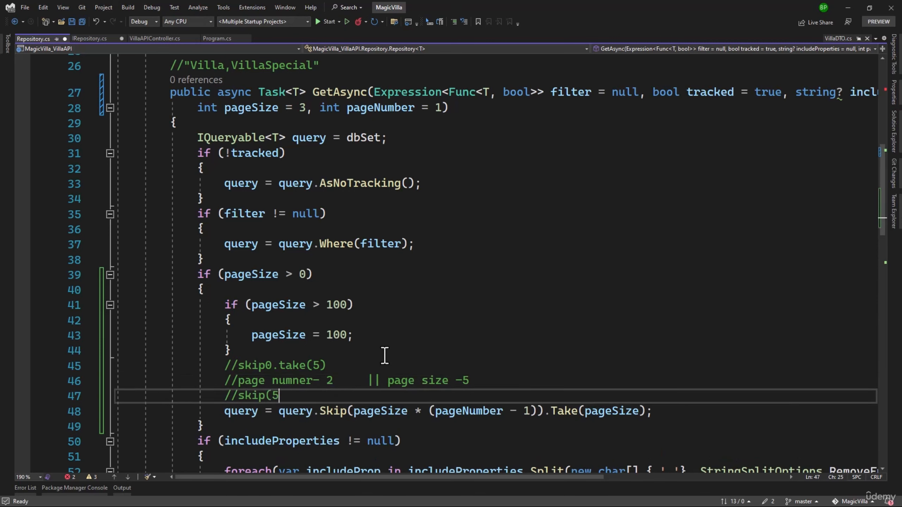
type("*(")
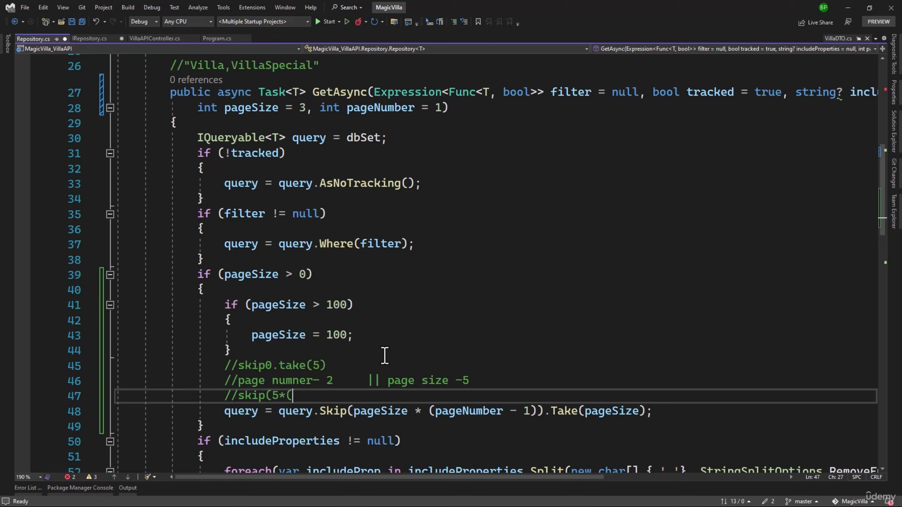
type("2-")
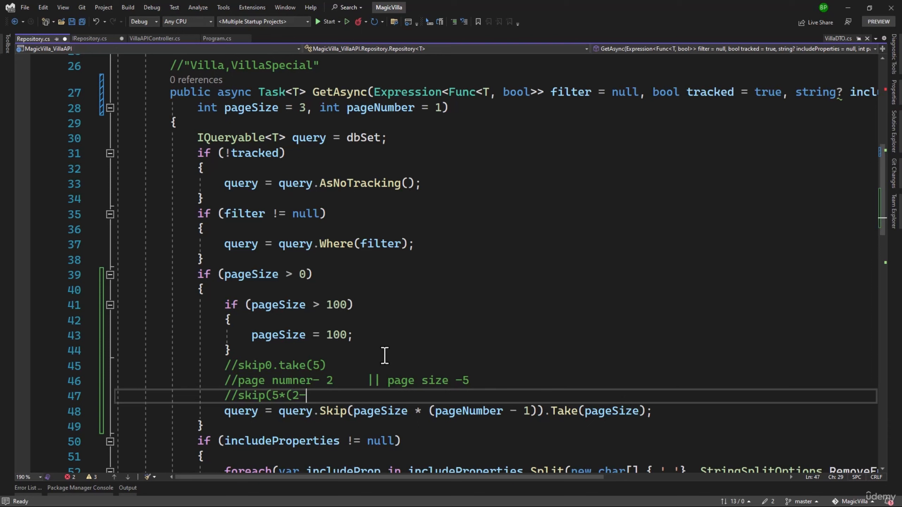
type("1))")
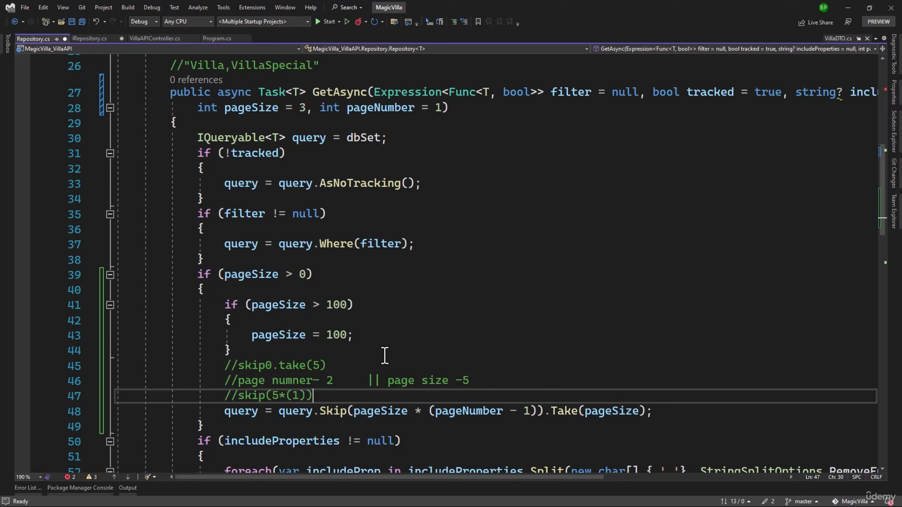
type("take(")
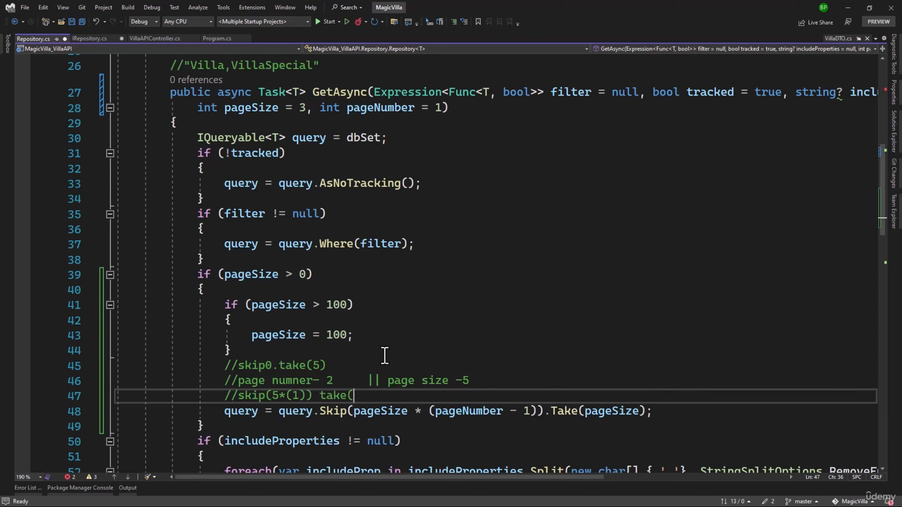
type("5)")
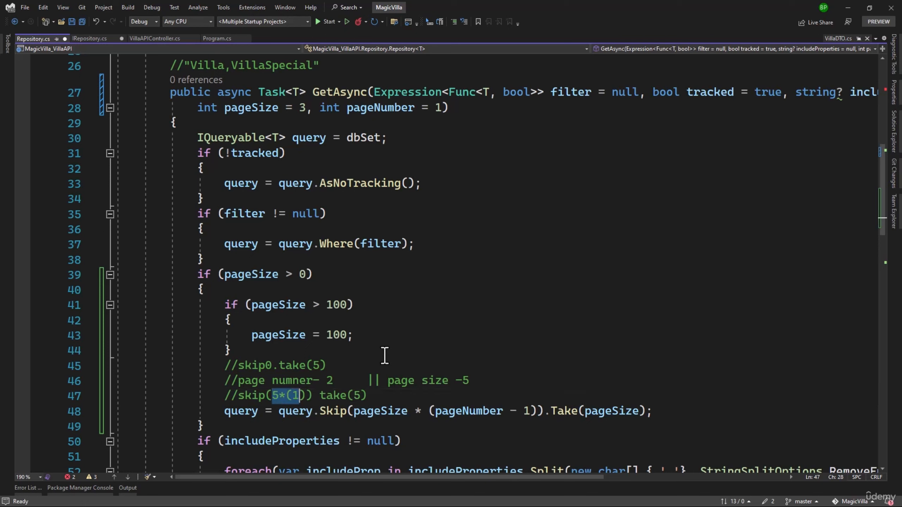
double_click(331, 395)
type("b")
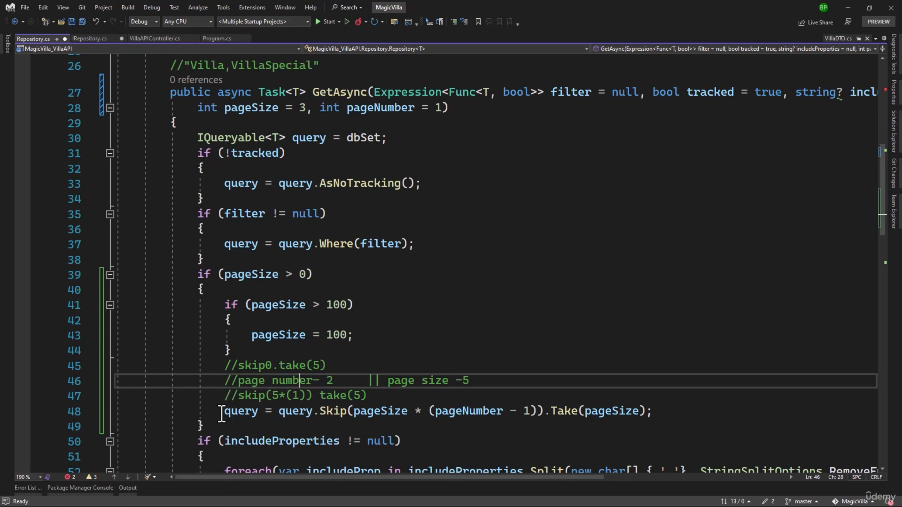
triple_click(402, 411)
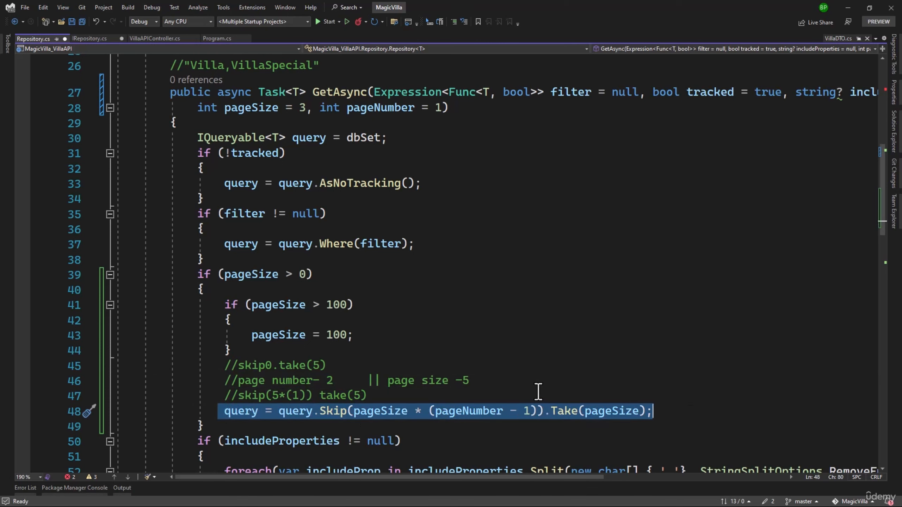
mouse_move(151, 61)
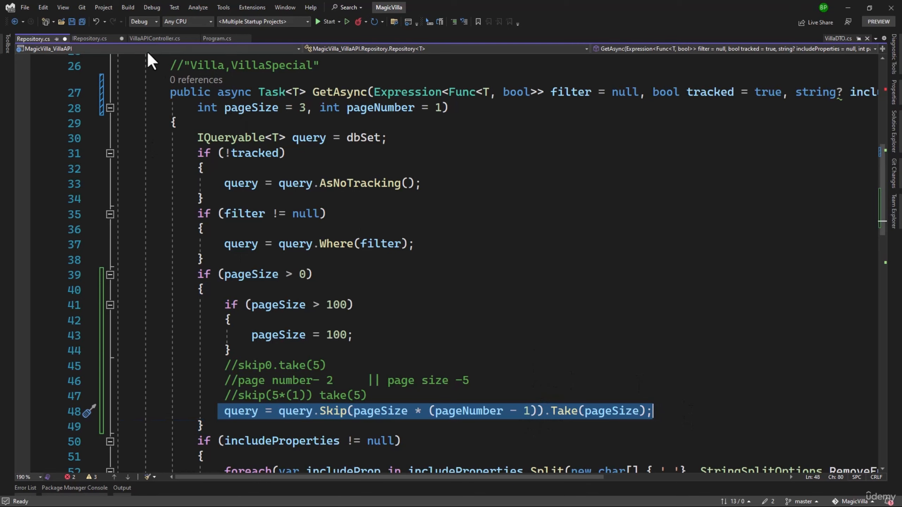
Step: Give GetVillas int pageSize = 2, int pageNumber = 1 and pass pageSize:/pageNumber: to GetAllAsync
left_click(155, 39)
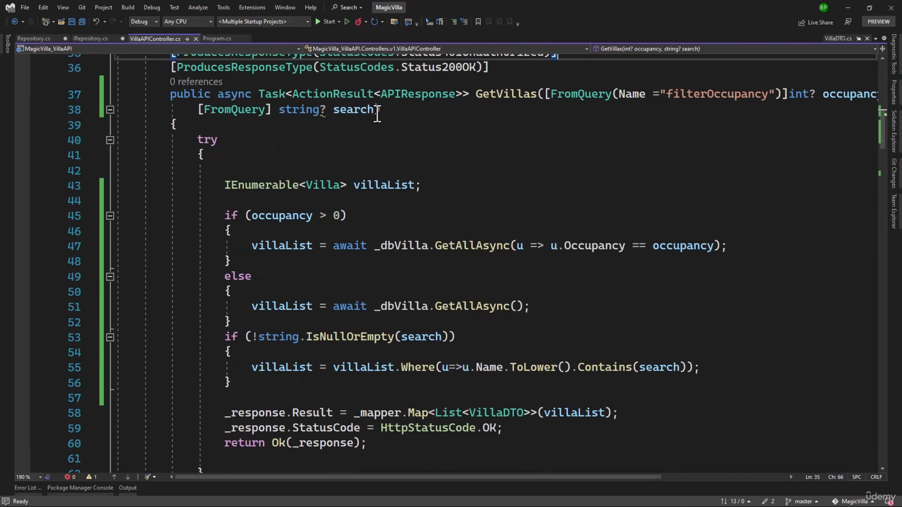
type(",")
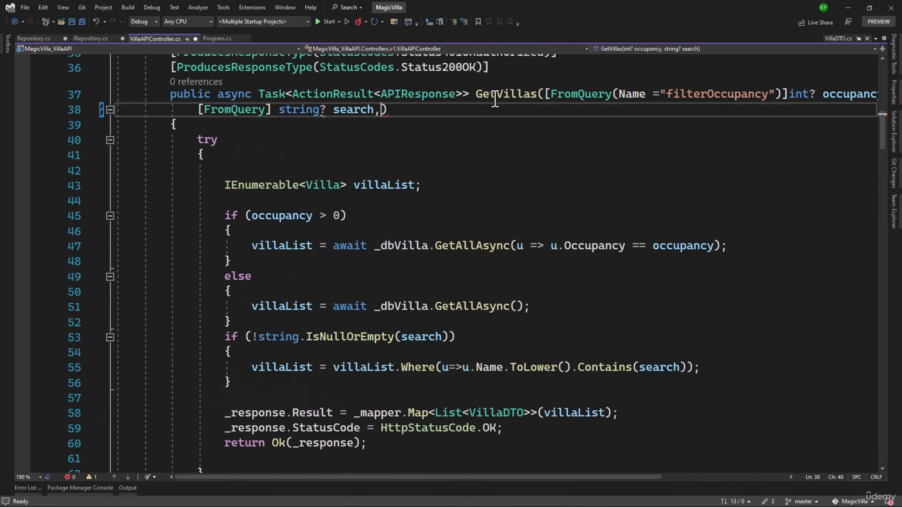
key("Backspace")
type(" int pageSize = 3, int pageNumber = 1")
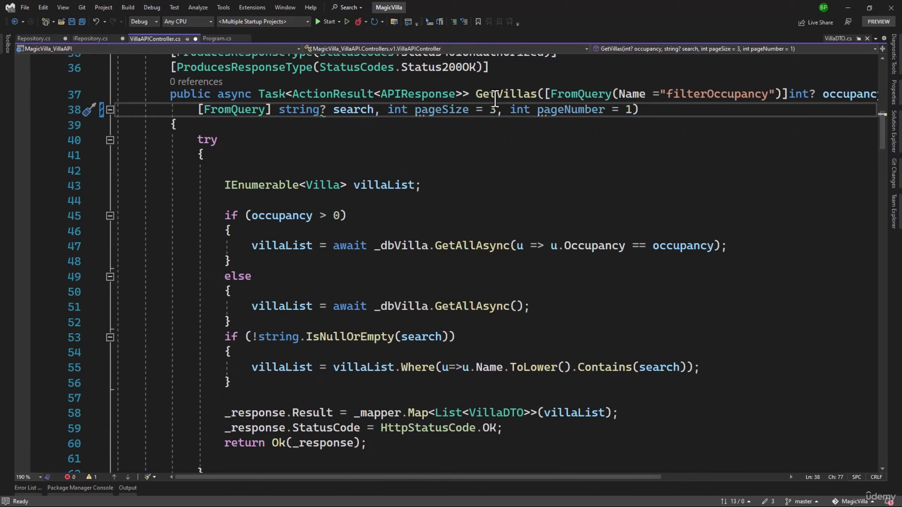
type("2")
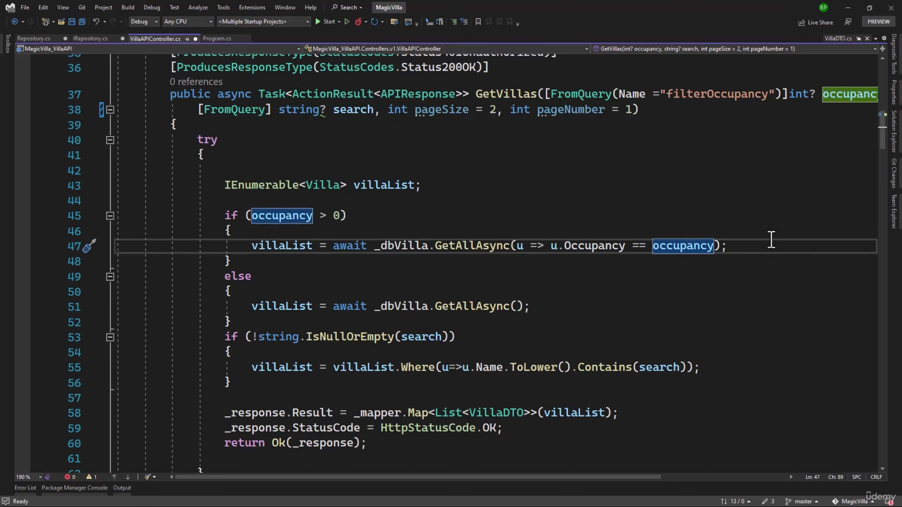
type(", pageSize:")
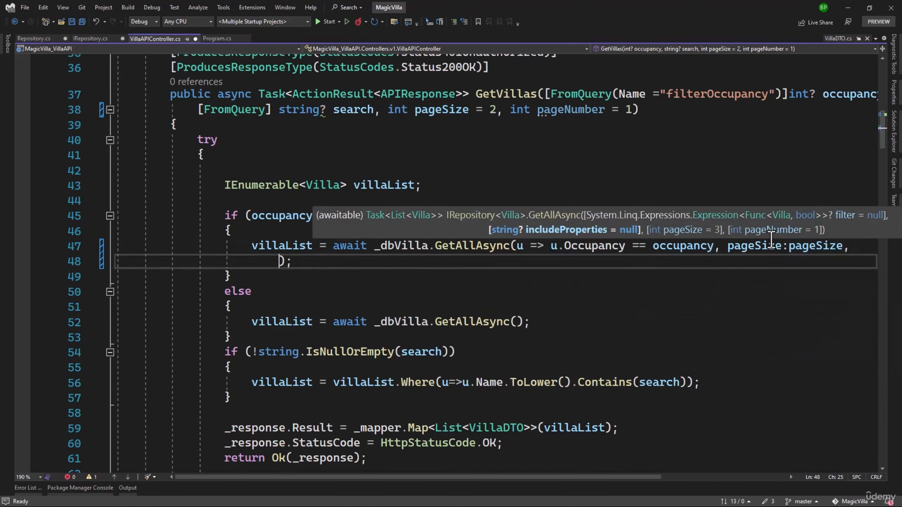
type("pageSize: pageSize,")
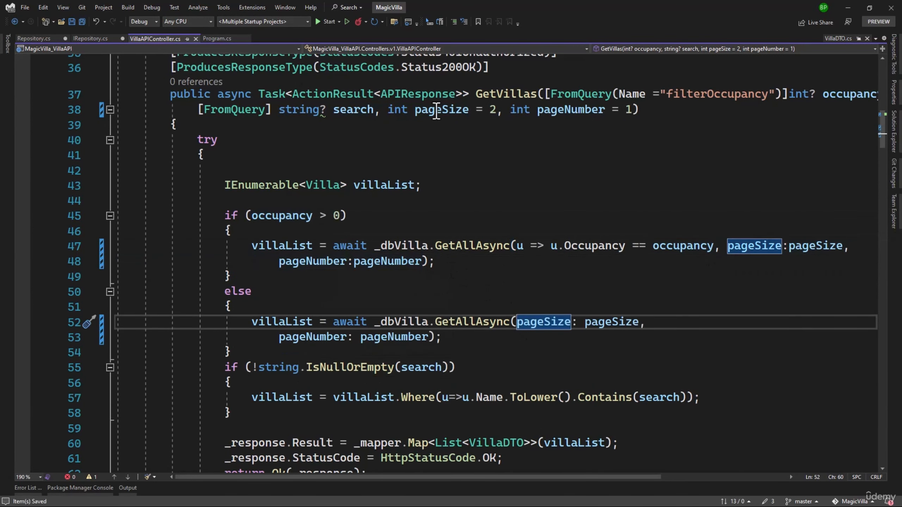
Step: Start the API, decline running the last build after errors, and check the Output window
left_click(326, 21)
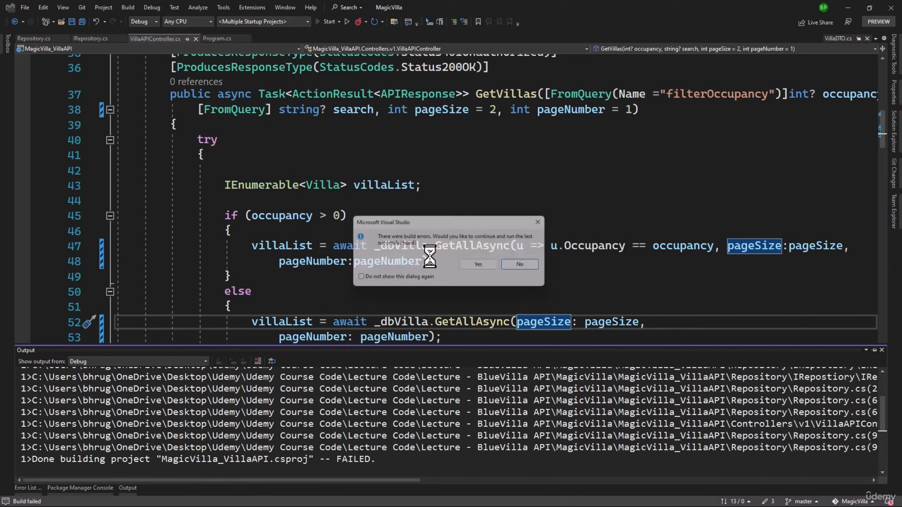
left_click(518, 265)
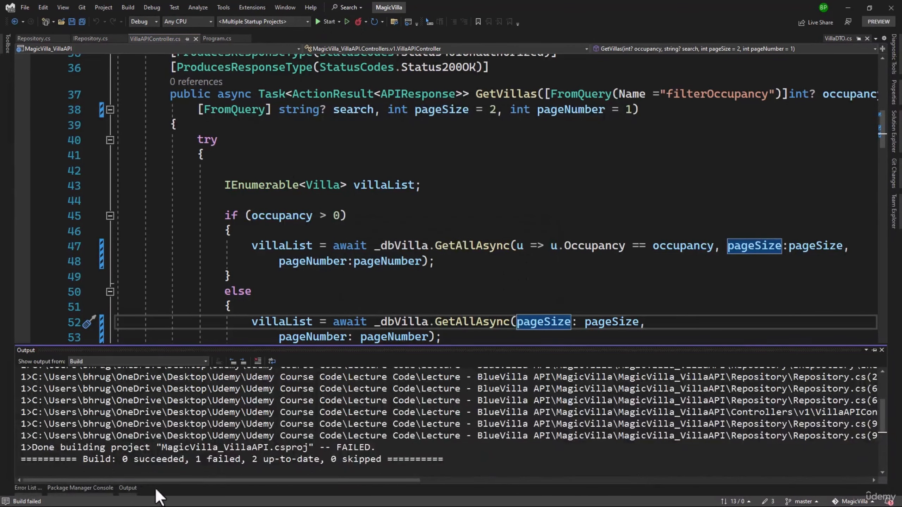
left_click(27, 488)
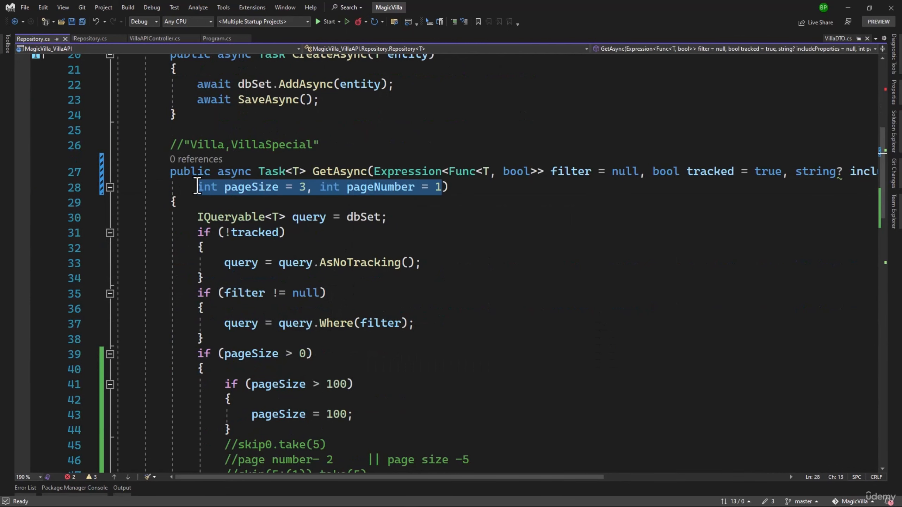
Step: Move int pageSize = 3, int pageNumber = 1 and the paging block into Repository's GetAllAsync
scroll("down", 3)
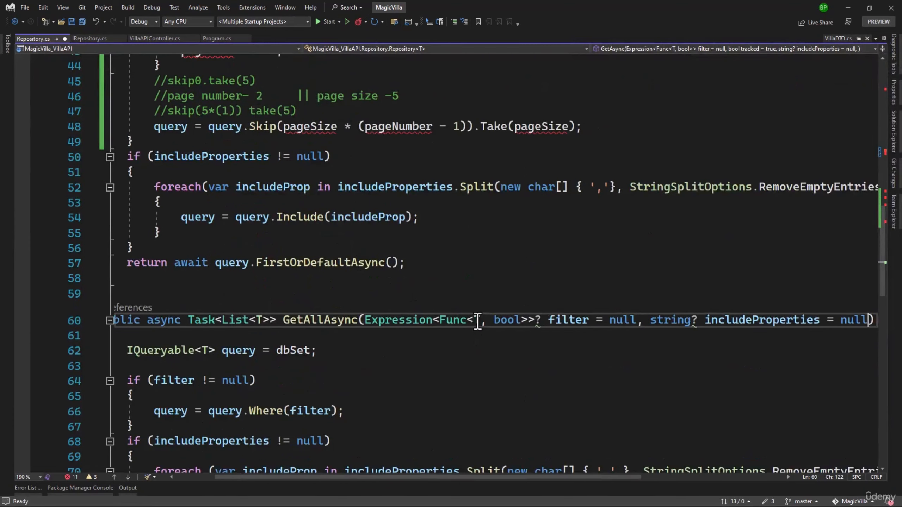
type("int pageSize = 3, int pageNumber = 1)")
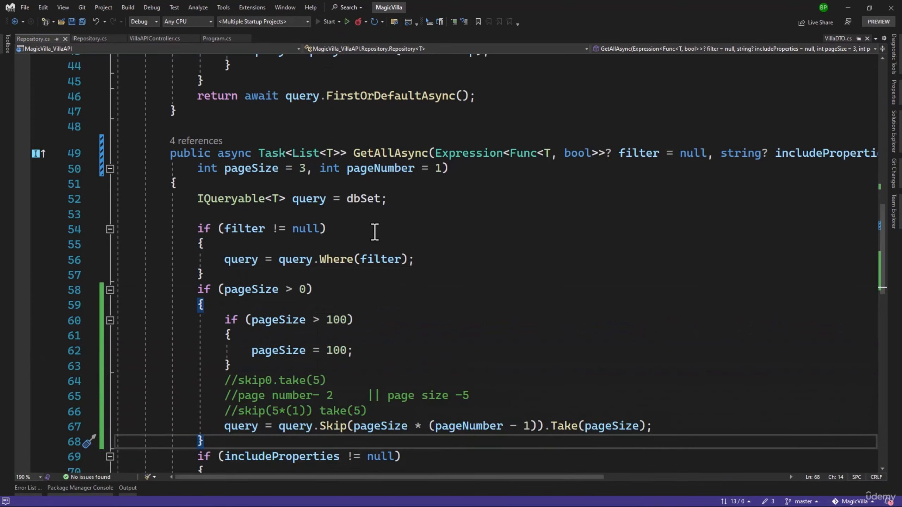
Step: Run the API and send a first GET /api/v1/VillaAPI request from Swagger UI
left_click(327, 21)
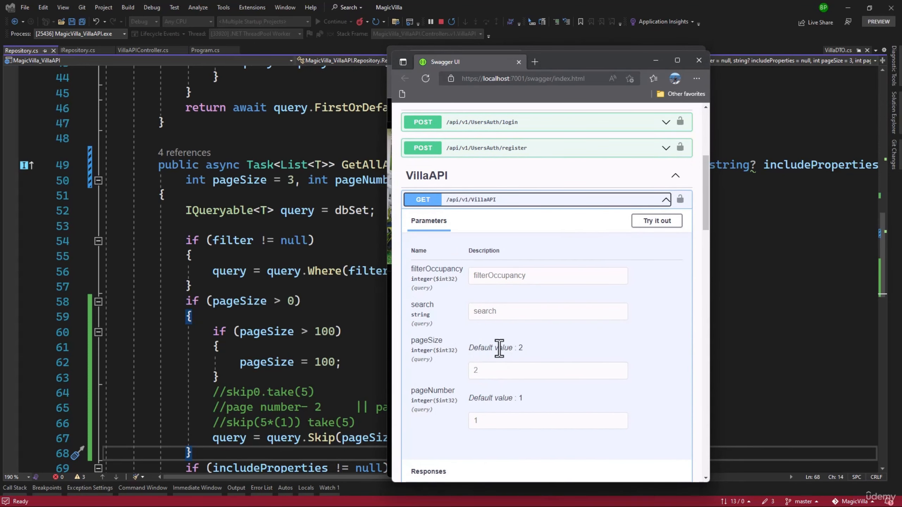
left_click(657, 221)
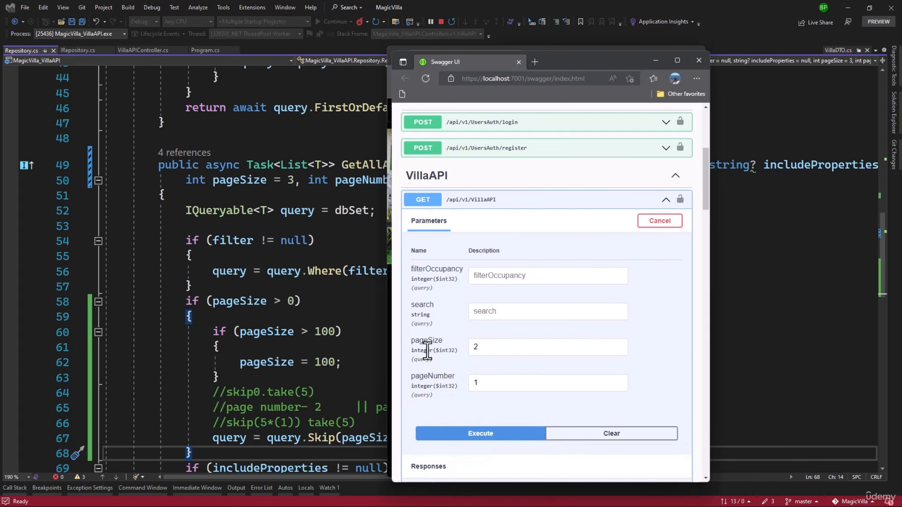
left_click(480, 434)
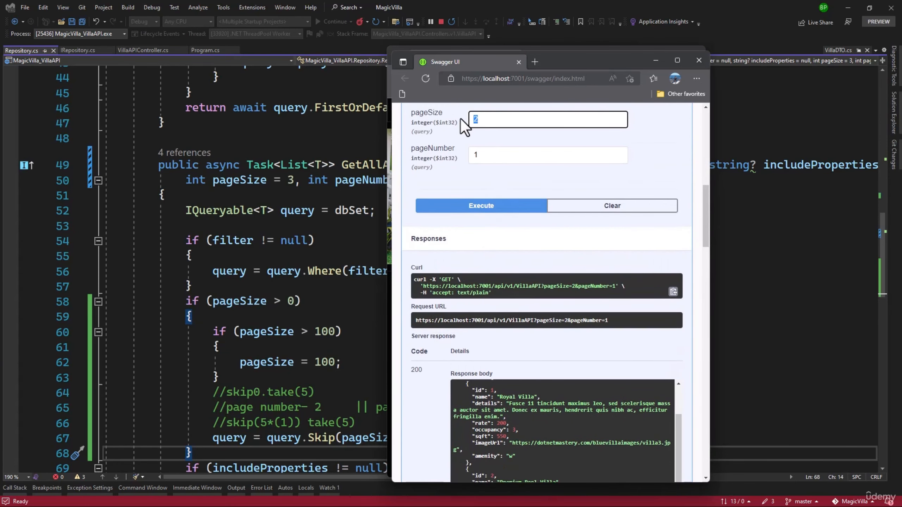
Step: Request villas with pageSize 3 and pageNumber 2 and review the response starting at id 4
type("3")
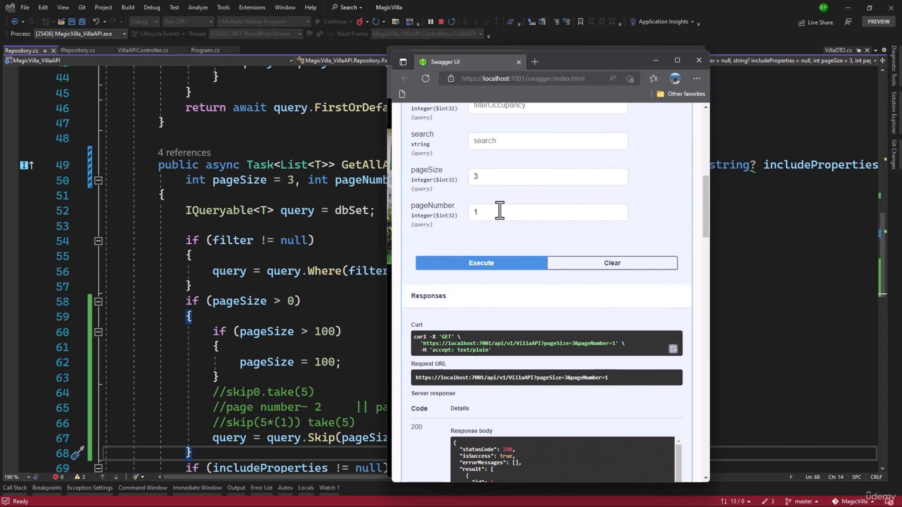
type("2")
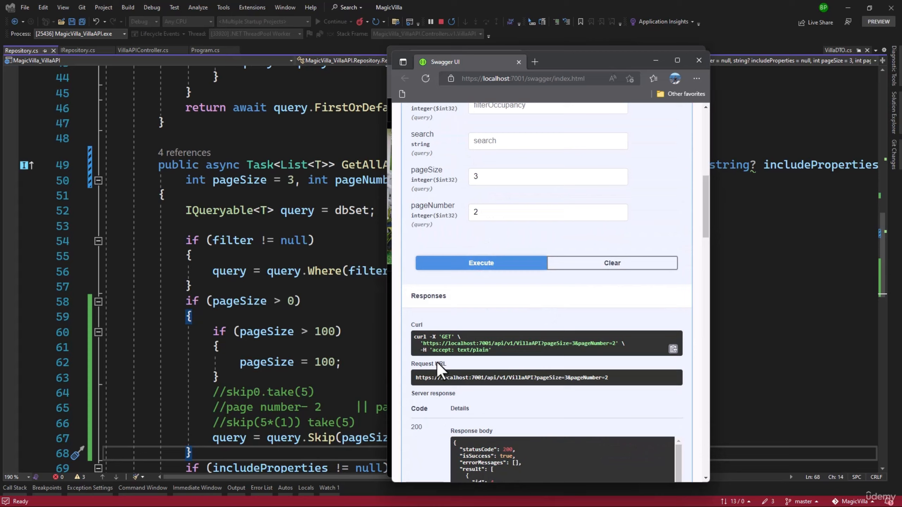
scroll("down", 3)
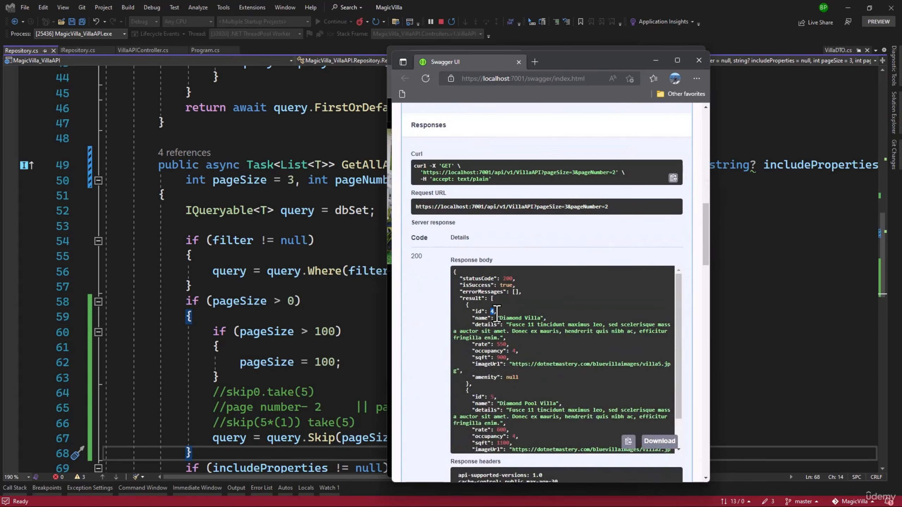
scroll("down", 3)
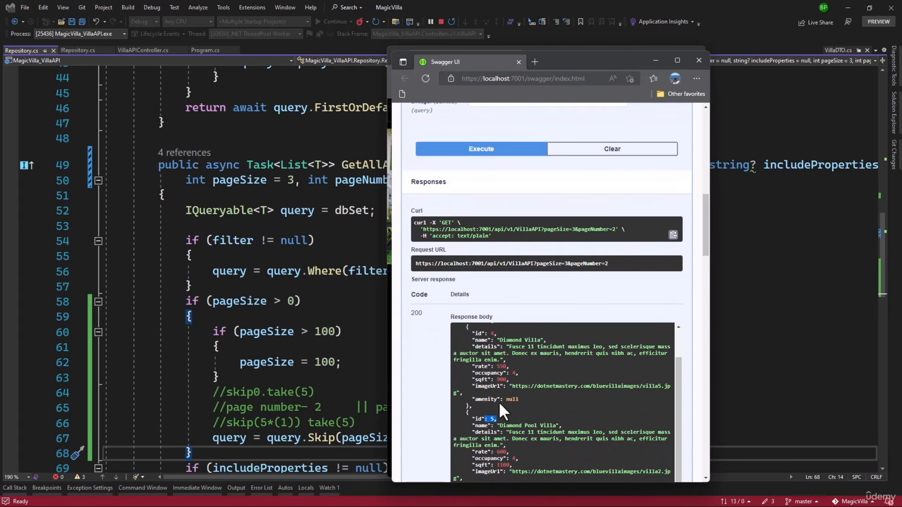
scroll("up", 3)
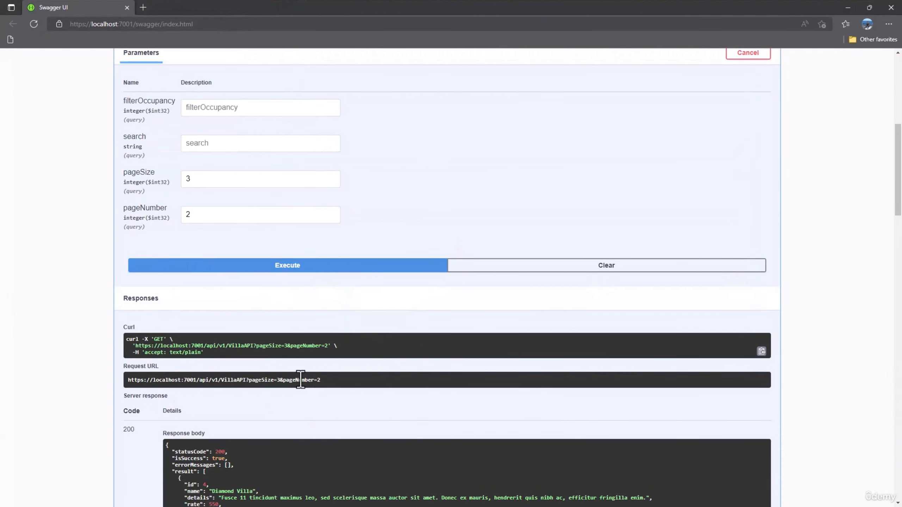
mouse_move(289, 367)
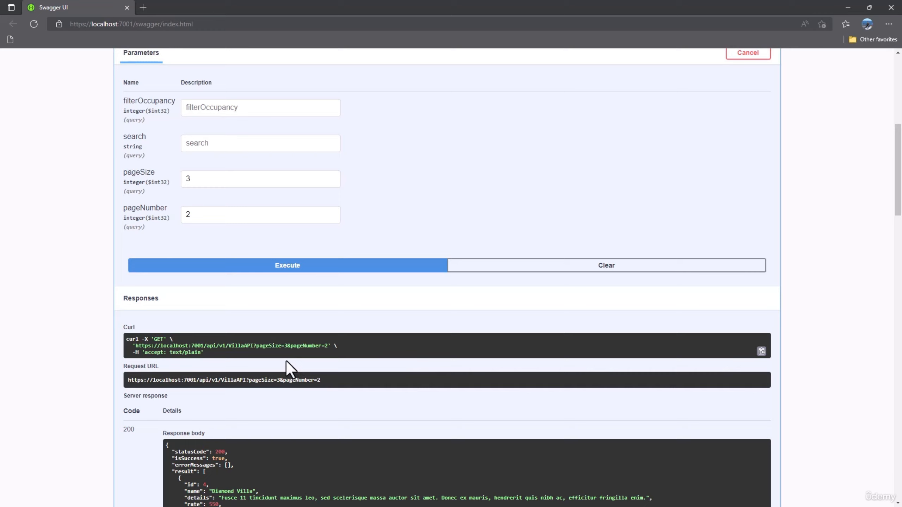
mouse_move(321, 385)
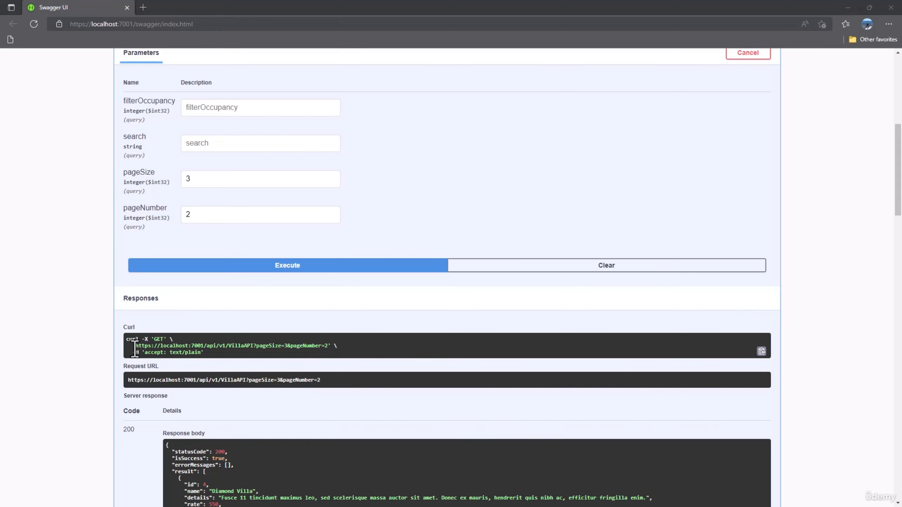
scroll("down", 3)
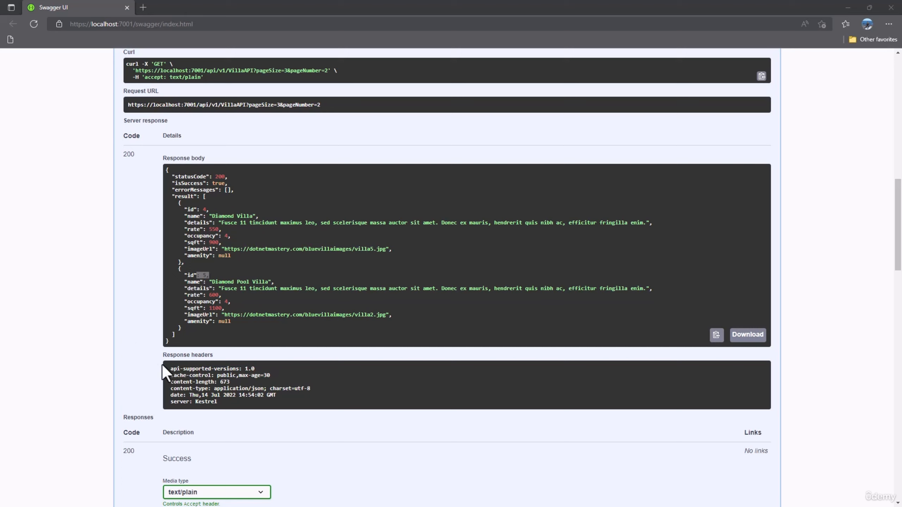
left_click_drag(170, 369, 219, 401)
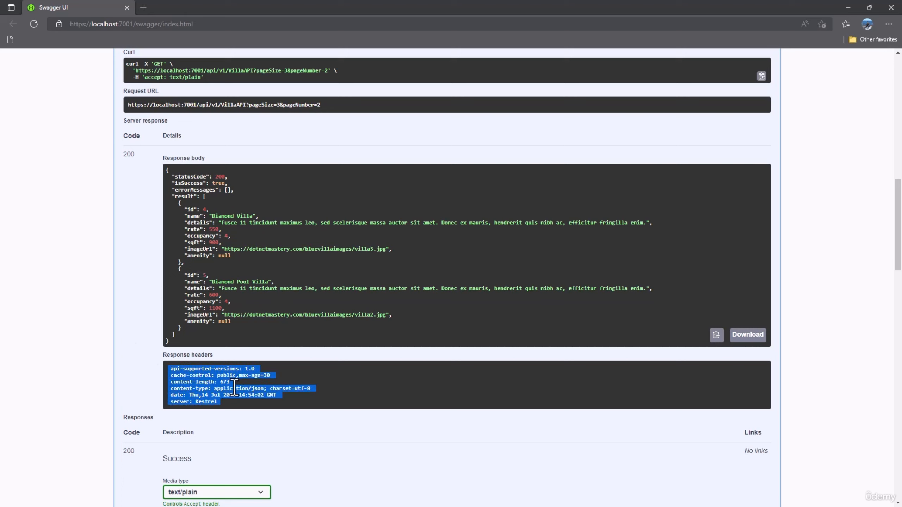
mouse_move(237, 422)
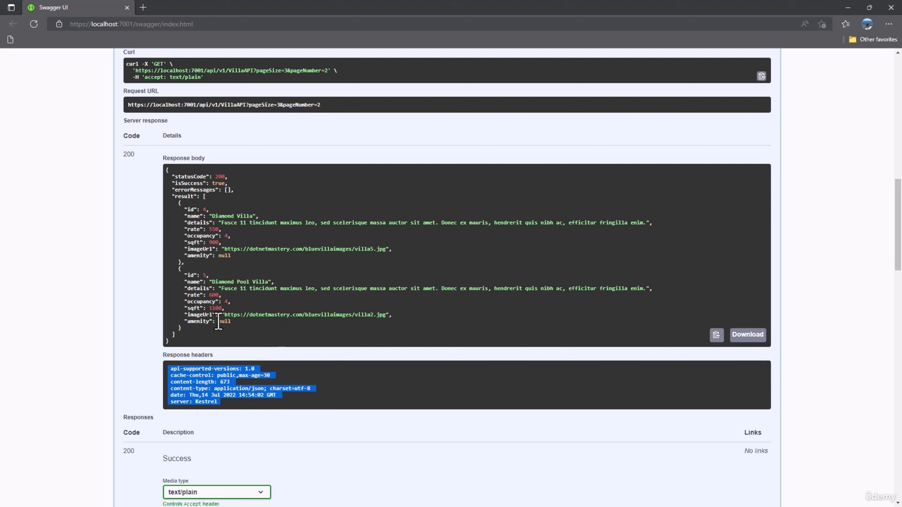
mouse_move(249, 333)
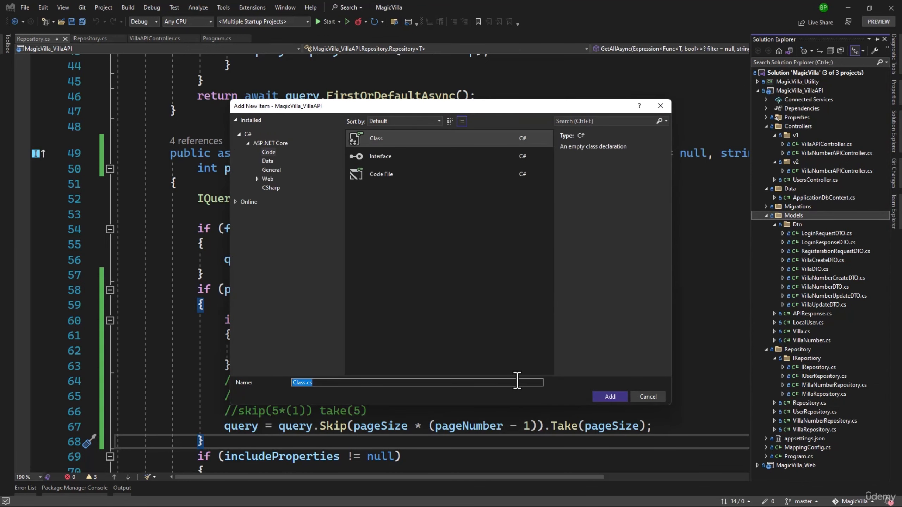
Step: Name the new Pagination.cs model with PageNumber and PageSize, then return to VillaAPIController
left_click(609, 396)
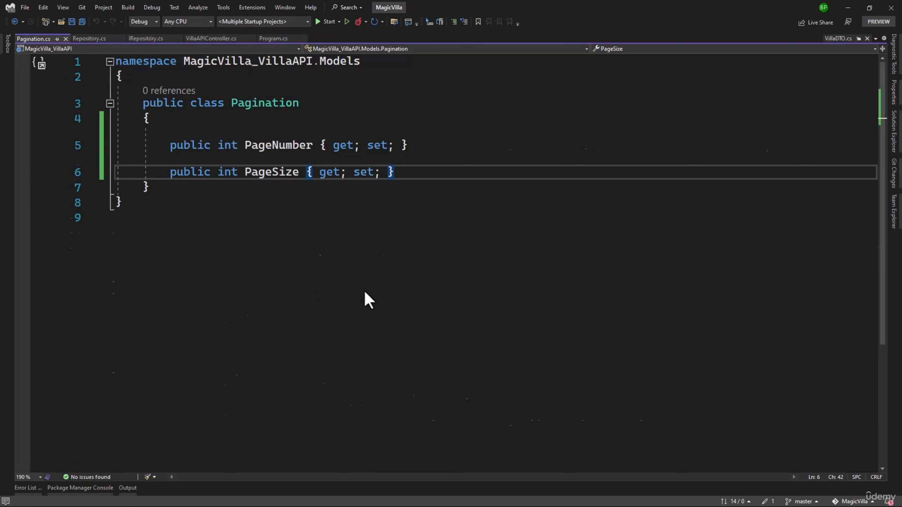
left_click(89, 39)
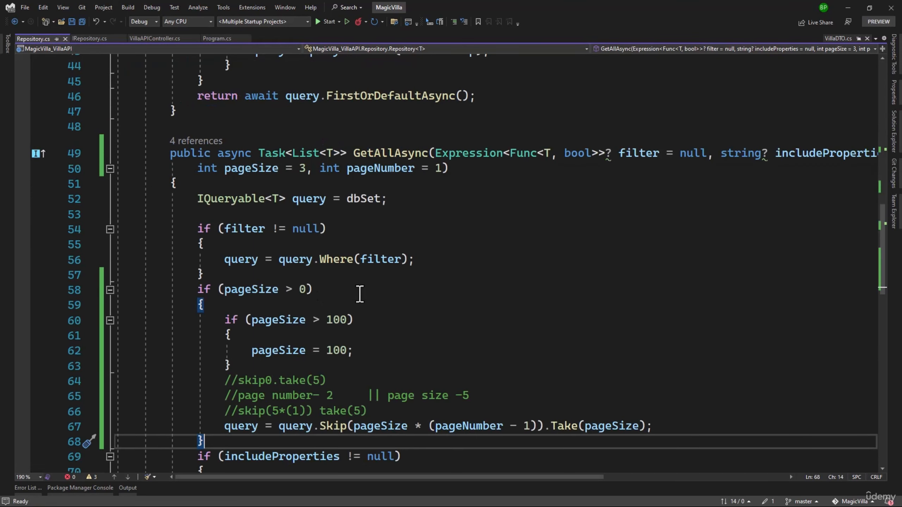
left_click(154, 39)
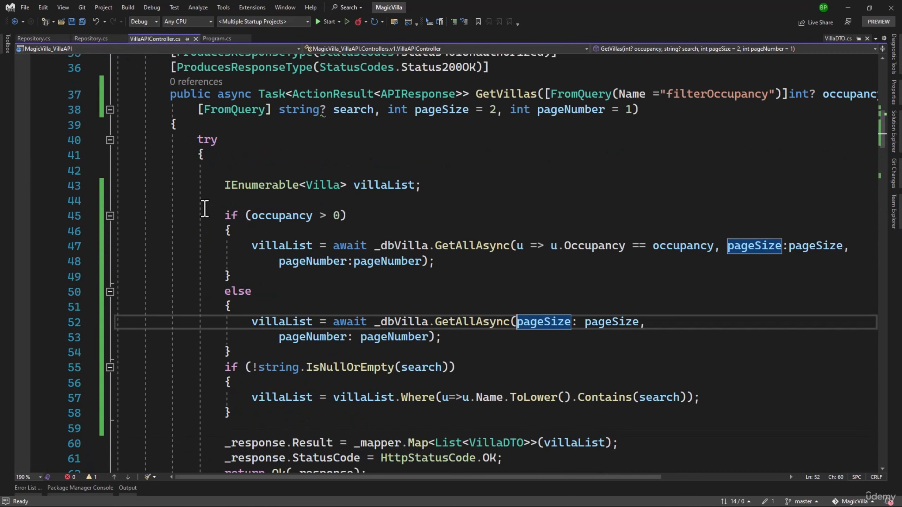
Step: Create a Pagination object and add Response.Headers.Add("X-Pagination", JsonSerializer.Serialize(pagination)) in GetVillas
scroll("down", 3)
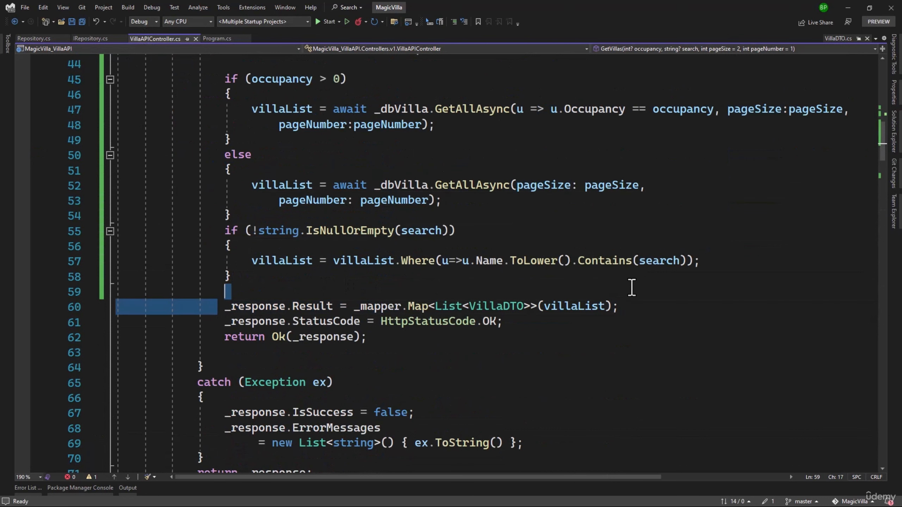
left_click_drag(227, 291, 367, 337)
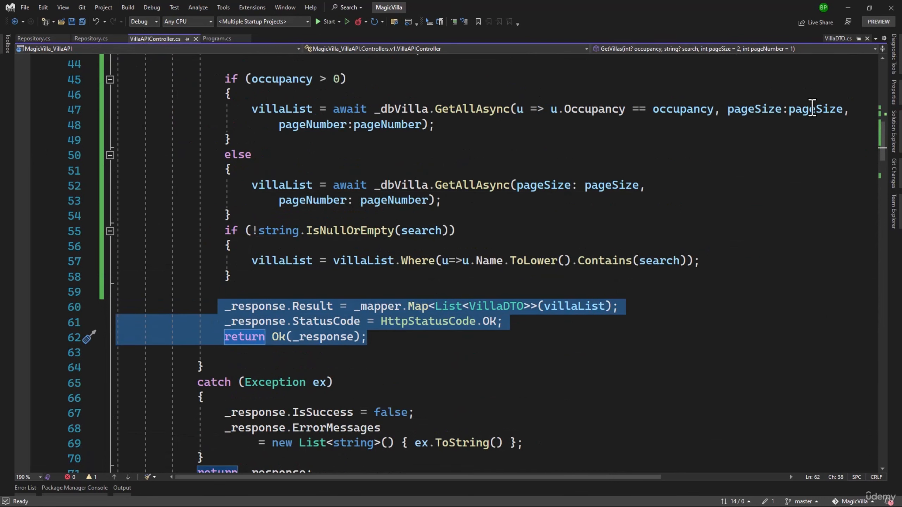
type("Pagination pagination = new() { PageNumber = pageNumber, PageSize = pageSize };")
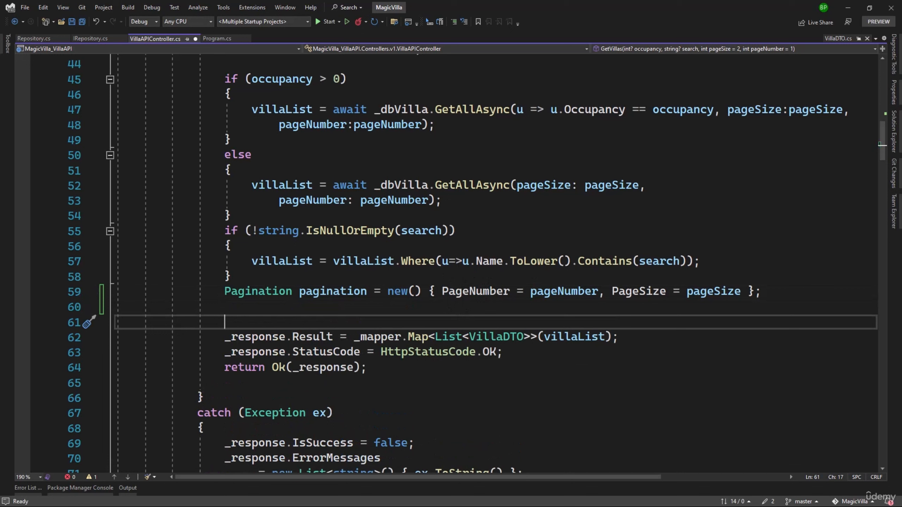
type("Response.Headers.Add(\"X-Pagination\", JsonSerializer.Serialize(pagination));")
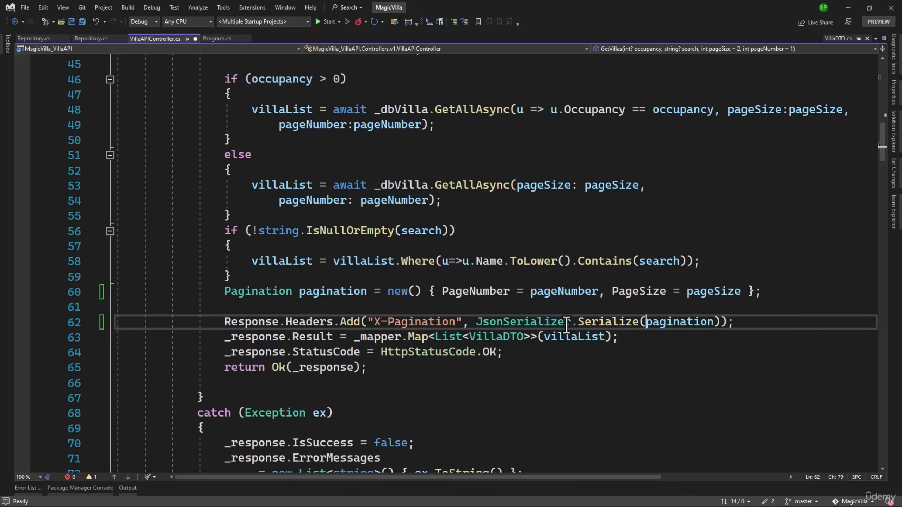
Step: Check the pagination and Response references, then start the solution from the run dropdown
double_click(679, 321)
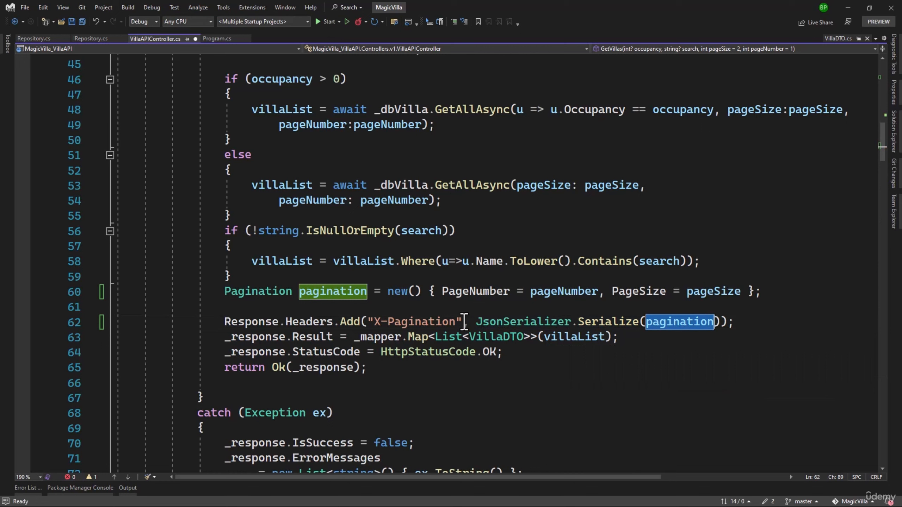
double_click(414, 321)
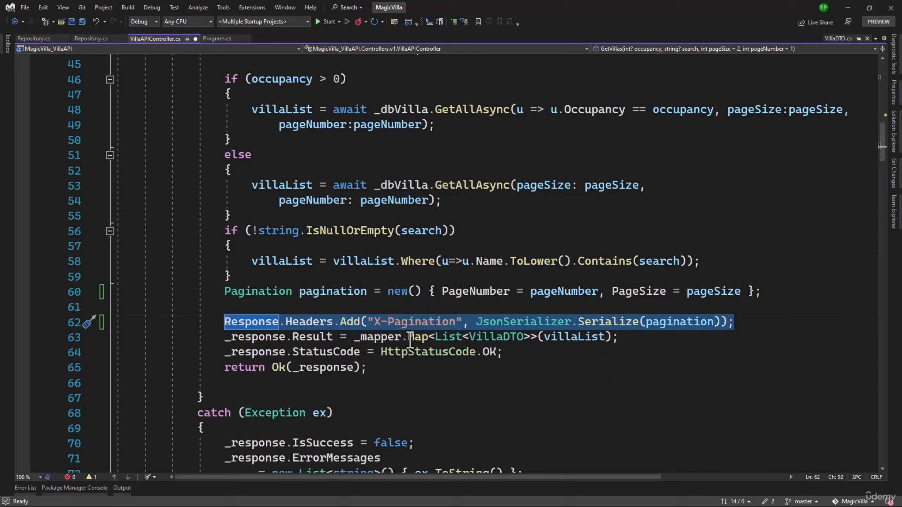
mouse_move(423, 333)
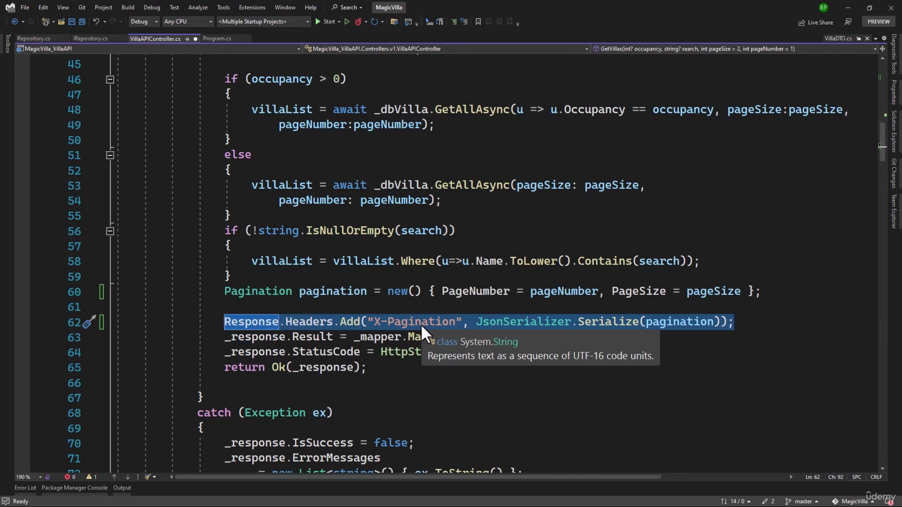
left_click(339, 22)
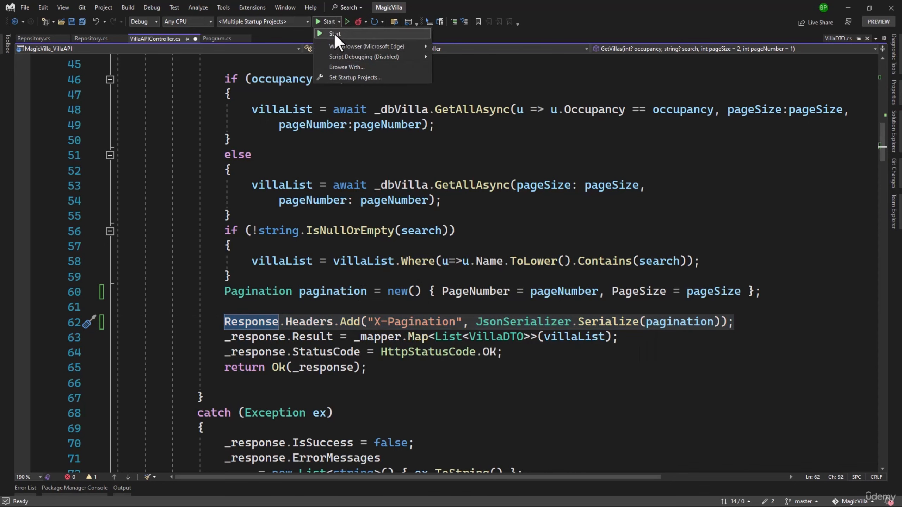
left_click(333, 33)
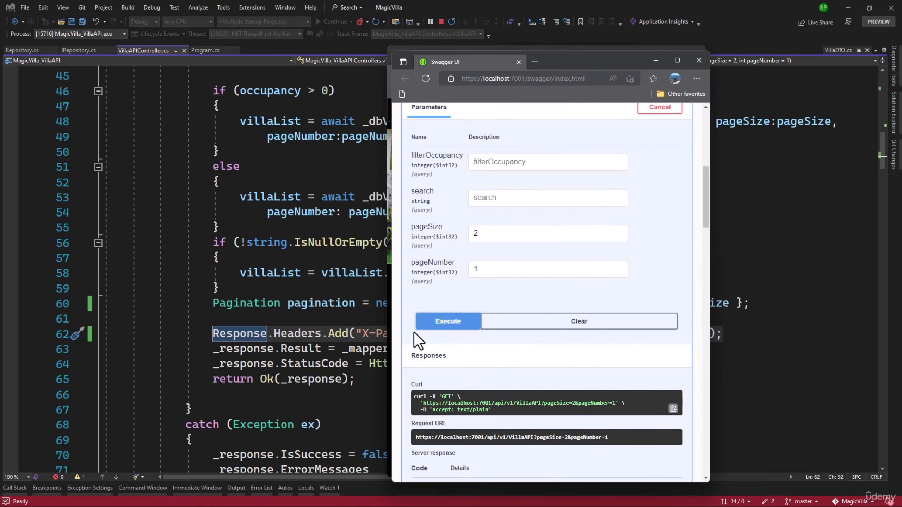
Step: Execute GET /api/v1/VillaAPI for page 1 with size 2 and view the x-pagination response header
left_click(447, 321)
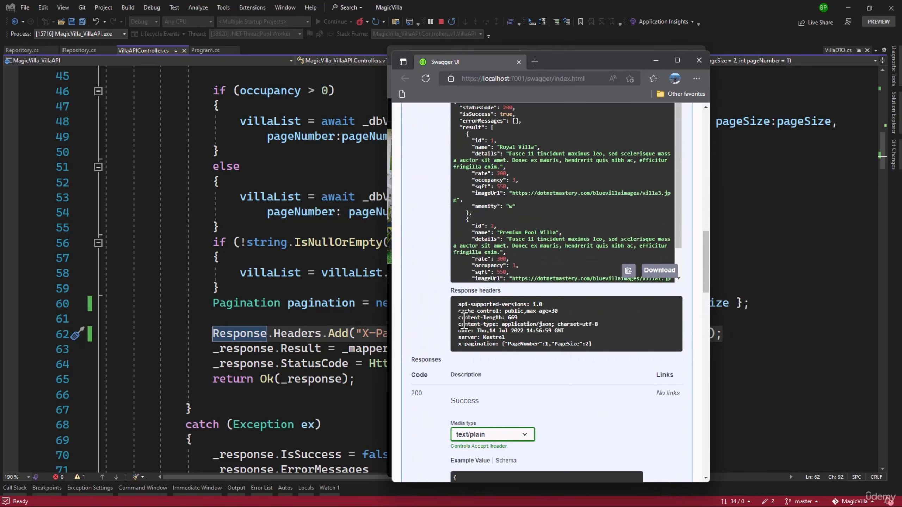
mouse_move(593, 346)
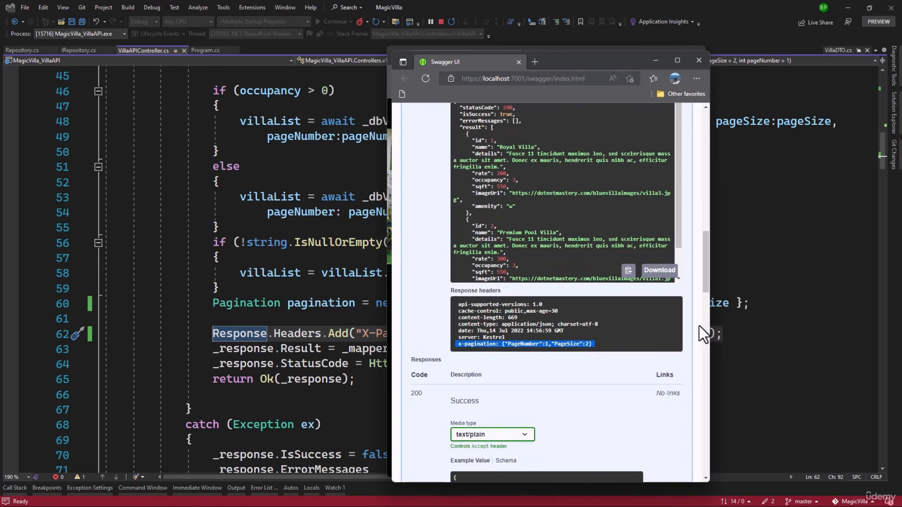
left_click(677, 61)
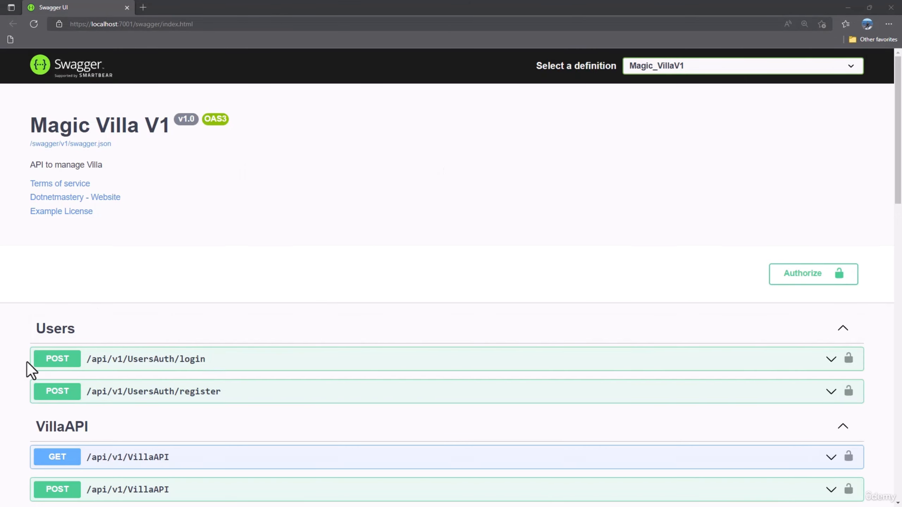
scroll("down", 3)
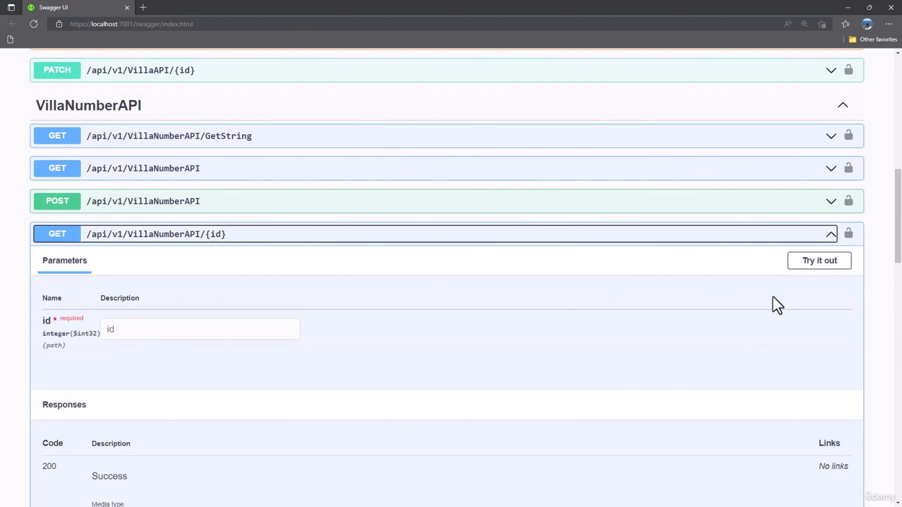
Step: Request VillaNumberAPI/{id} with id 3333, which returns 404 with isSuccess true
left_click(819, 261)
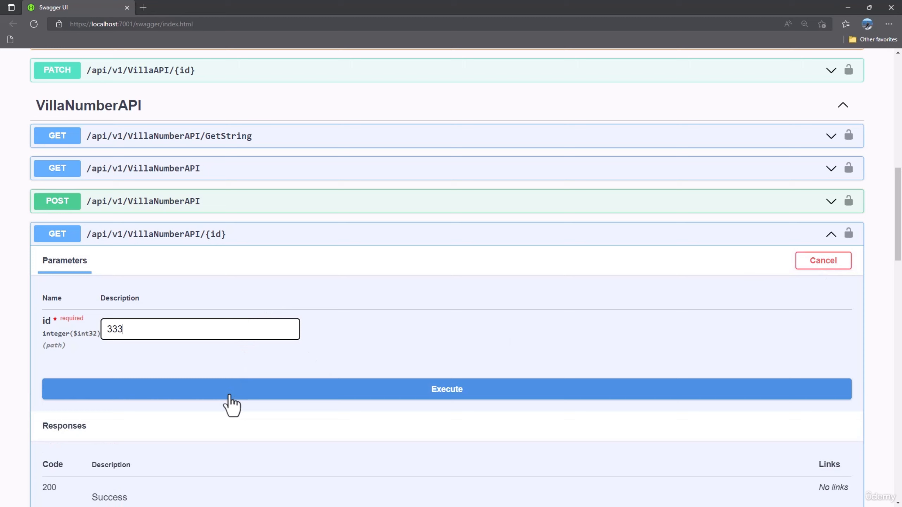
left_click(446, 389)
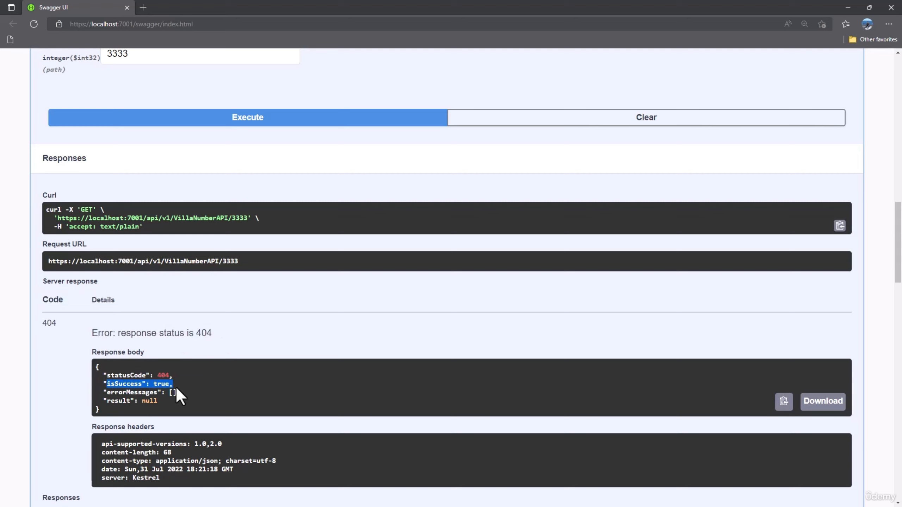
mouse_move(185, 399)
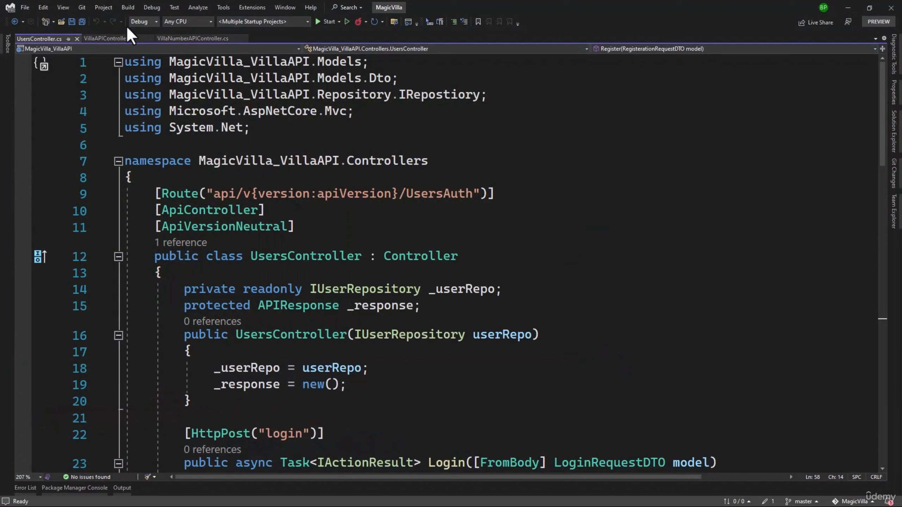
Step: Switch to the VillaNumberAPIController.cs code and bring up the MagicVilla solution's context options
scroll("down", 3)
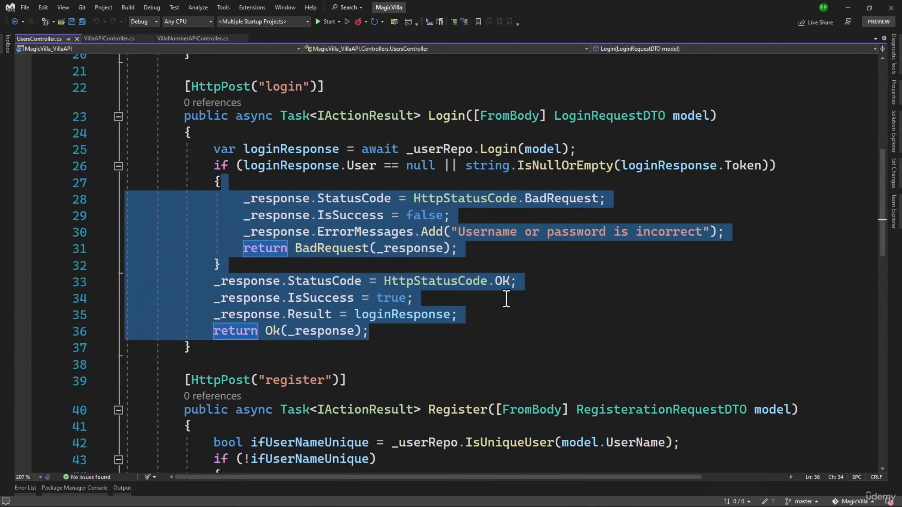
mouse_move(387, 226)
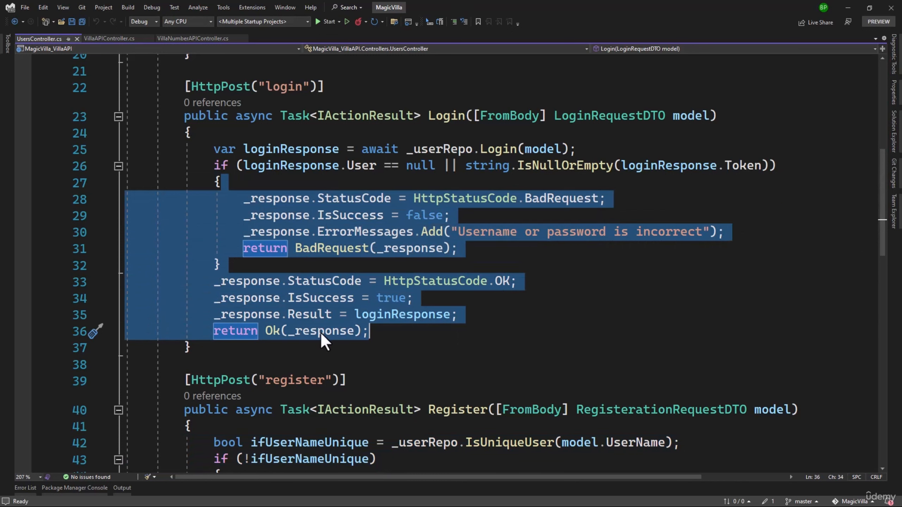
mouse_move(403, 311)
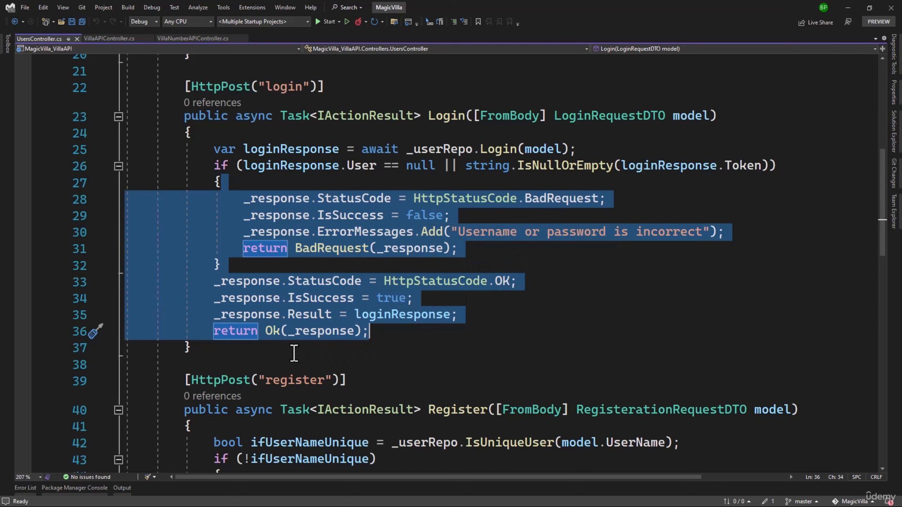
mouse_move(136, 51)
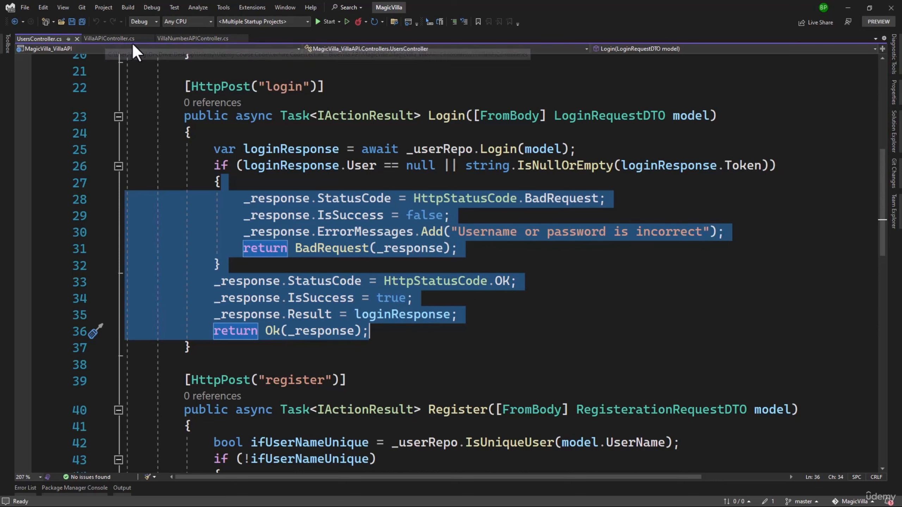
left_click(193, 39)
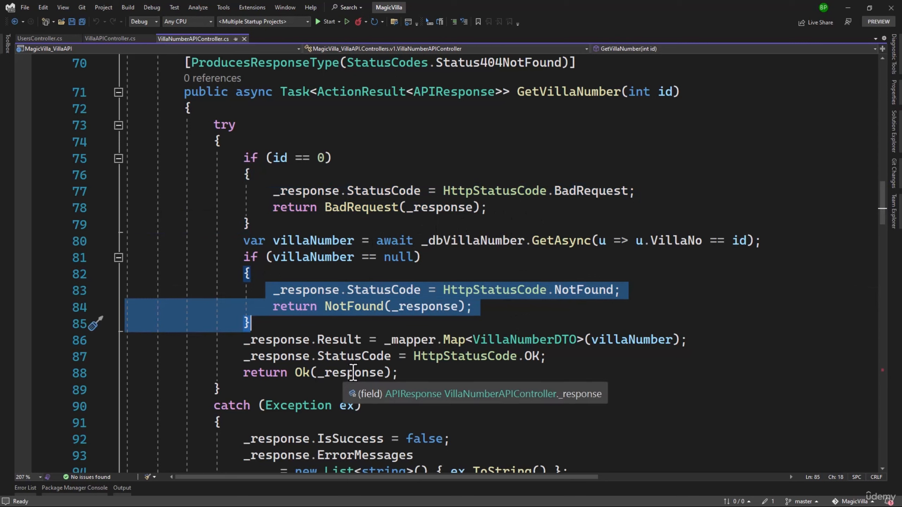
mouse_move(196, 316)
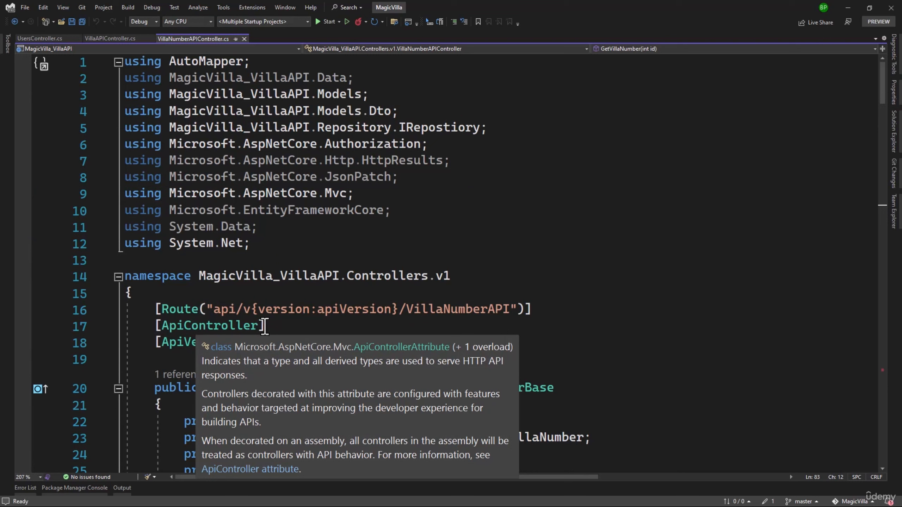
mouse_move(539, 376)
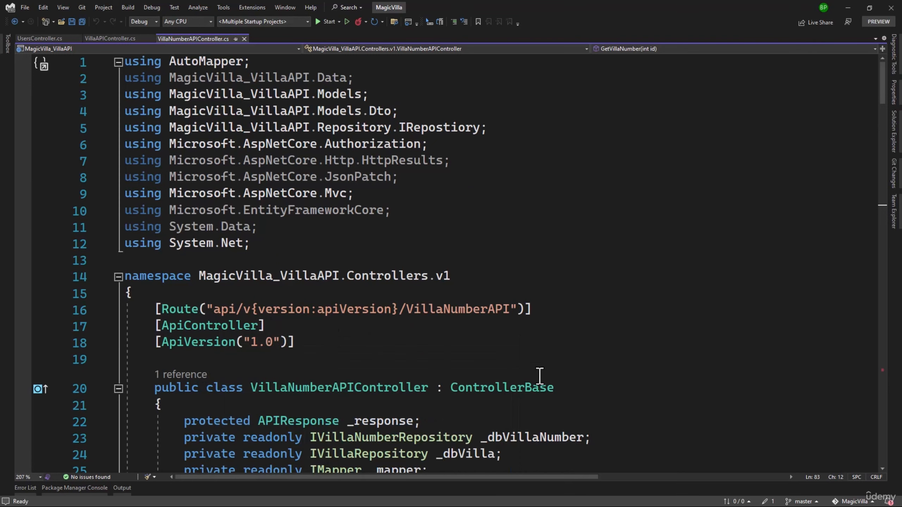
mouse_move(713, 413)
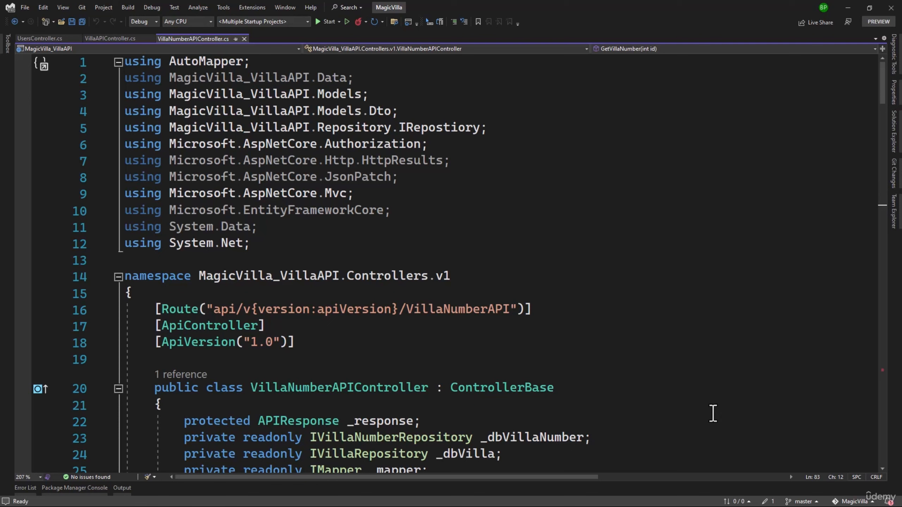
right_click(811, 72)
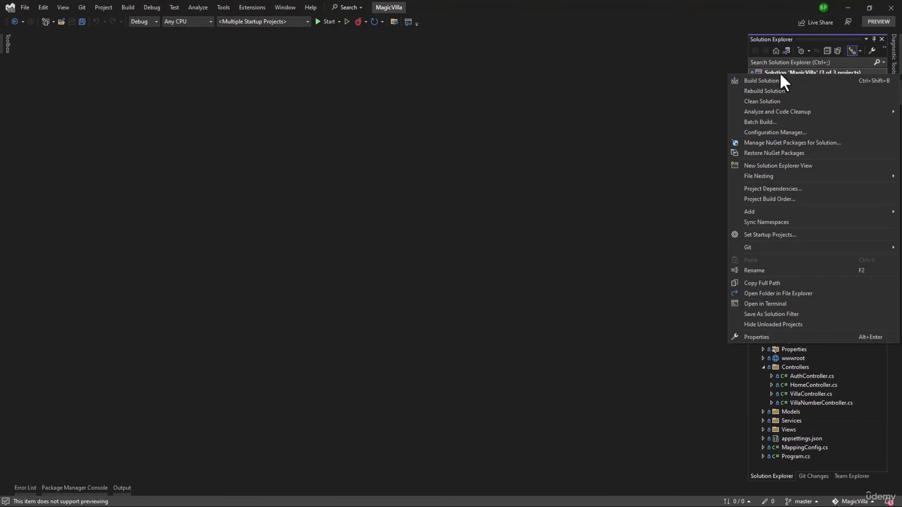
Step: Keep multiple startup projects, start API and web together, and note only two villas listed
left_click(770, 235)
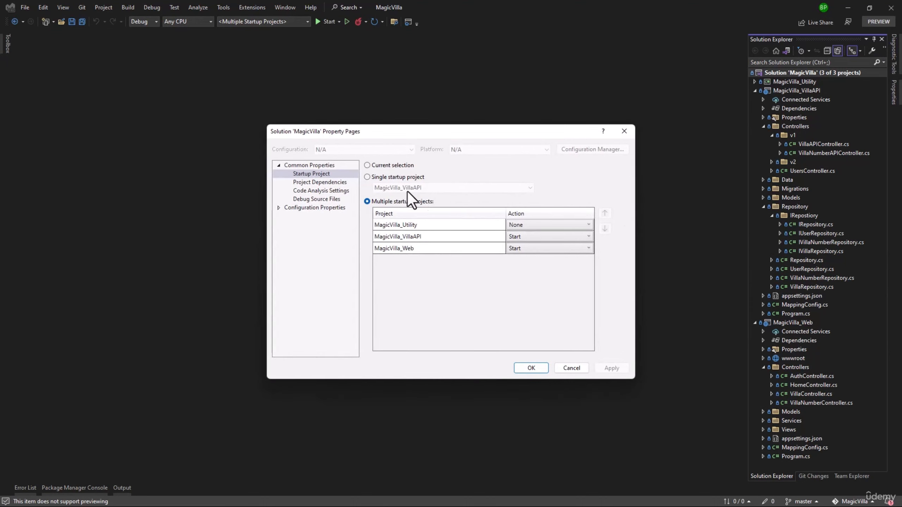
left_click(530, 368)
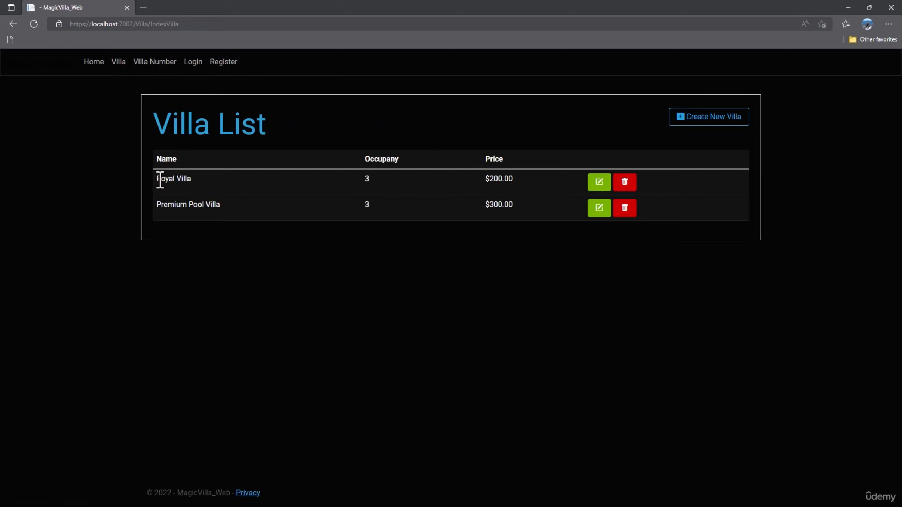
left_click_drag(160, 178, 218, 206)
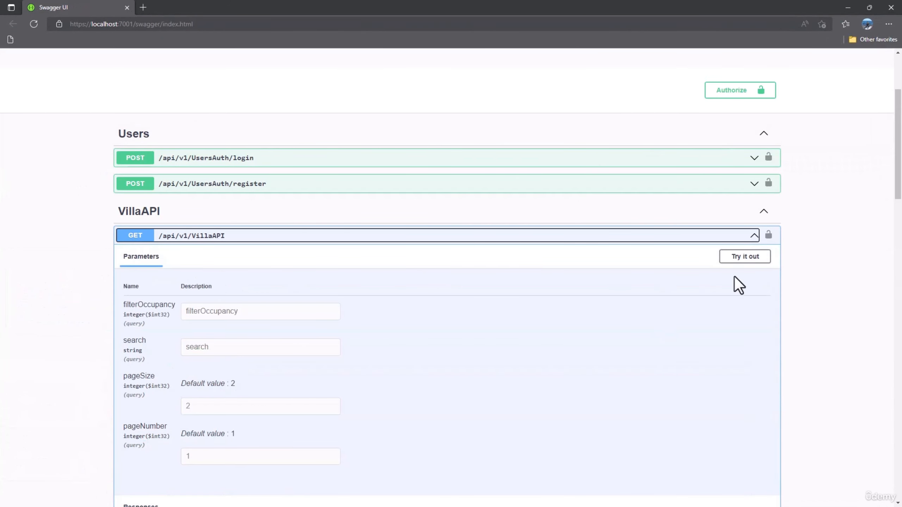
Step: In Swagger, execute GET VillaAPI with pageSize 20 and review the response
left_click(744, 256)
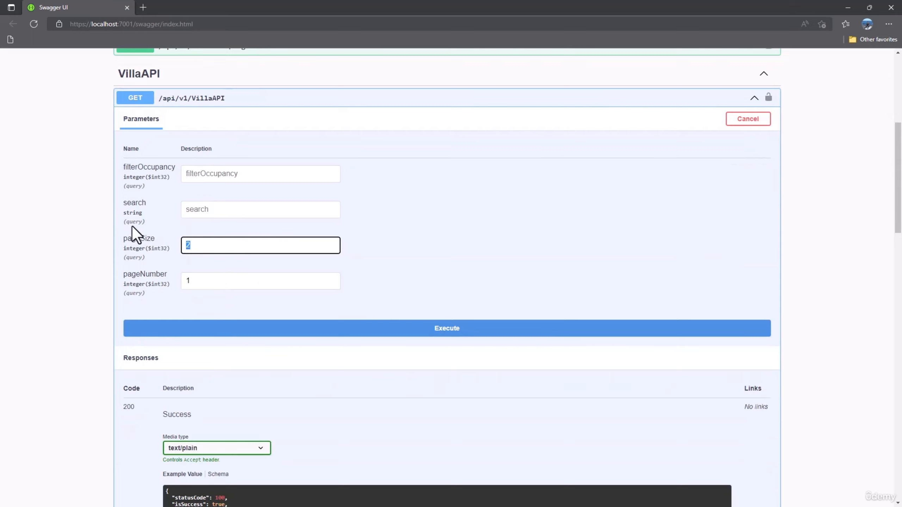
type("0")
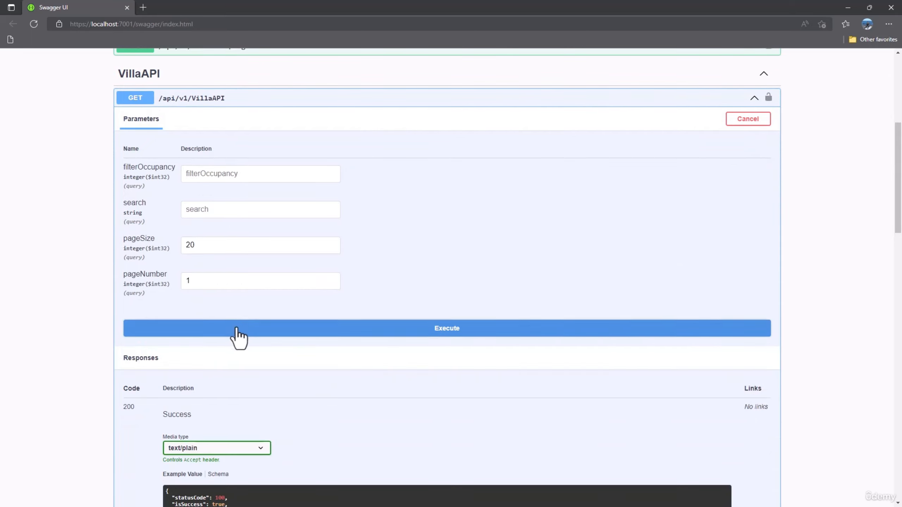
left_click(447, 327)
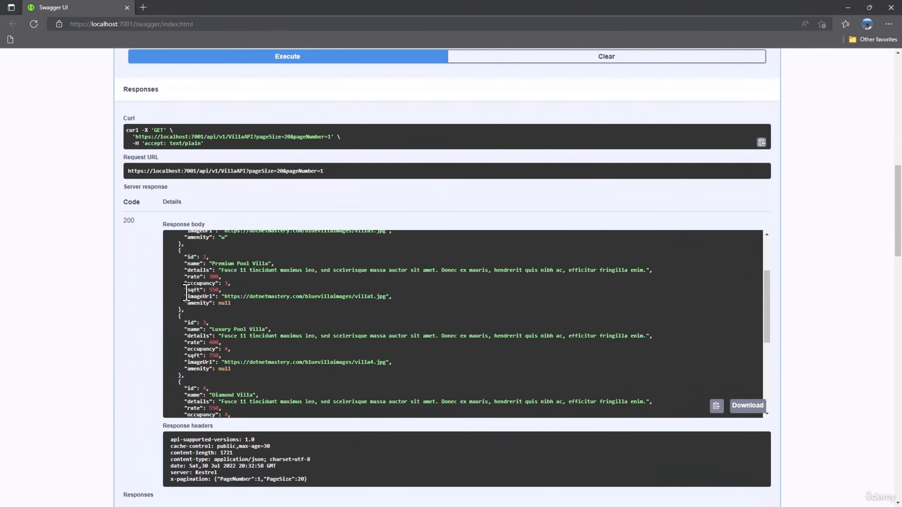
scroll("down", 3)
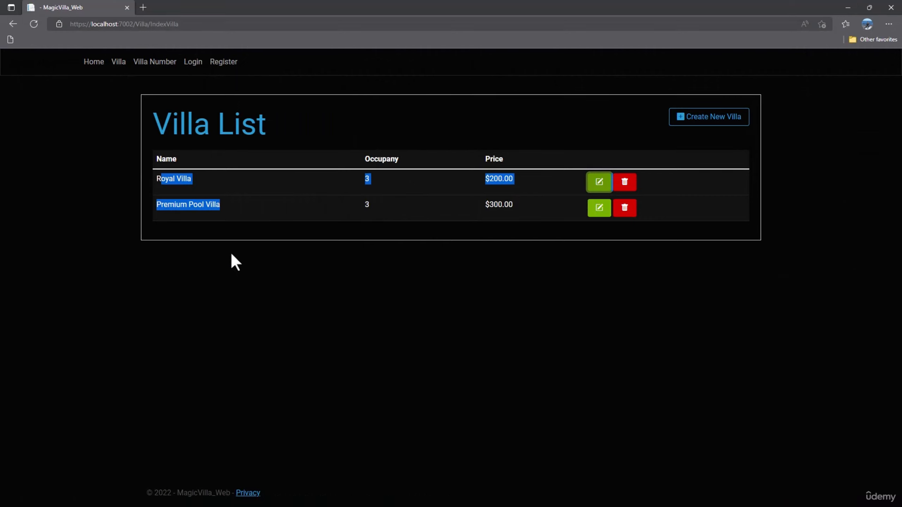
mouse_move(309, 232)
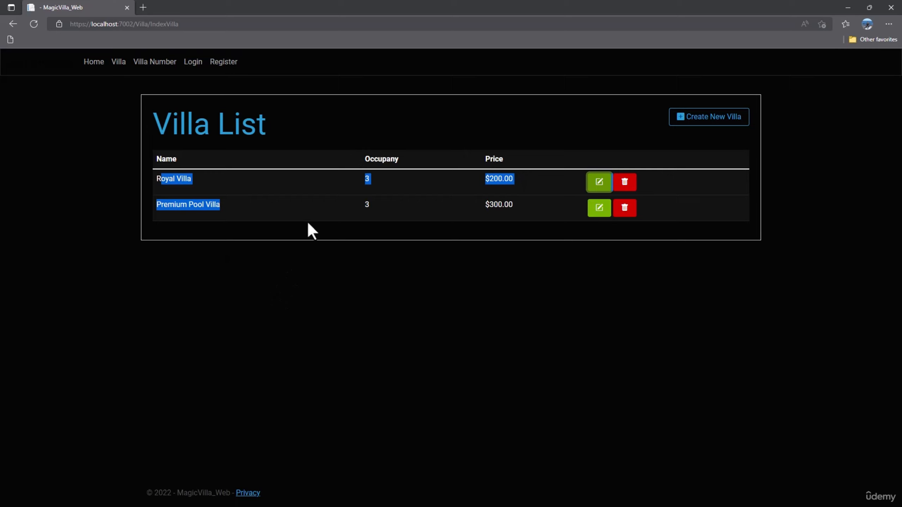
mouse_move(327, 241)
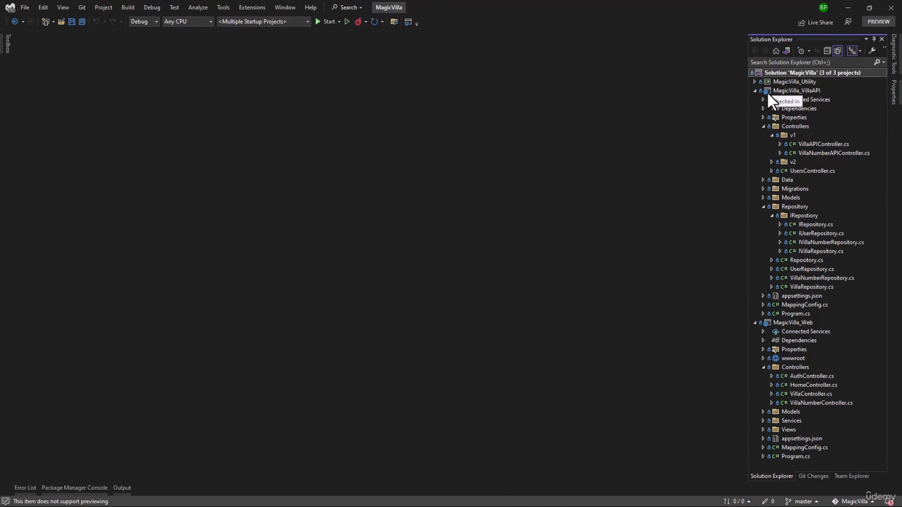
Step: Change GetVillas' default pageSize from 2 to 0 in VillaAPIController.cs and launch the app
double_click(824, 144)
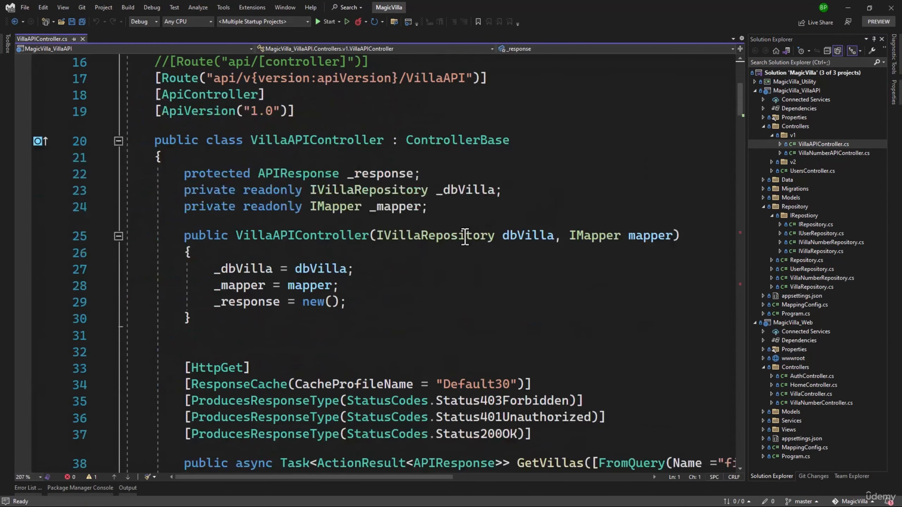
scroll("down", 3)
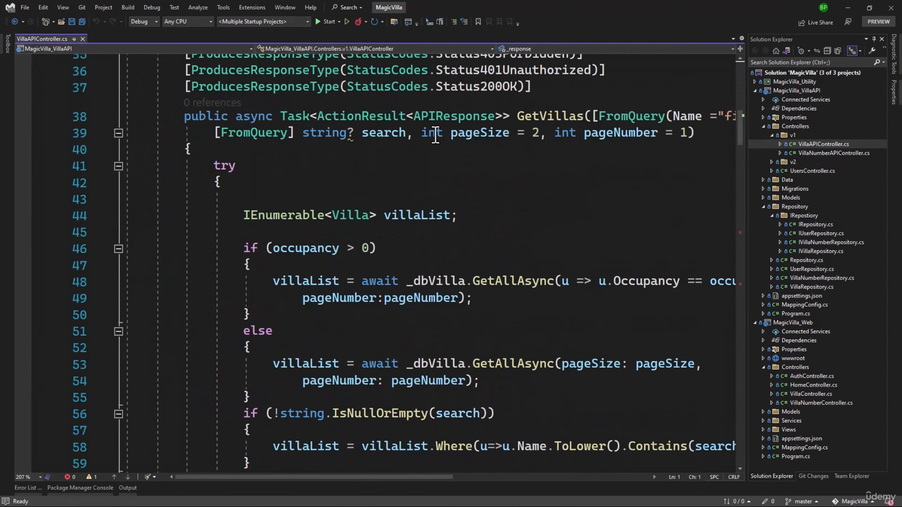
double_click(532, 133)
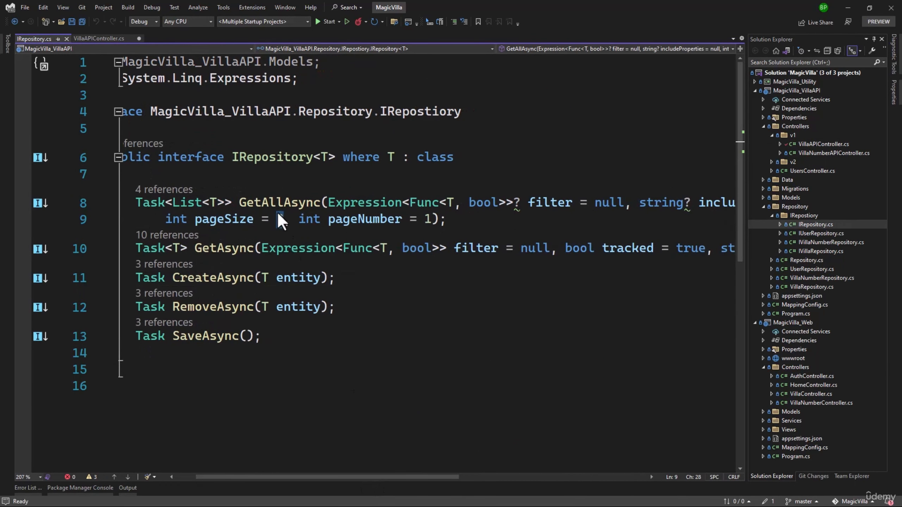
type("0, int pageNumber = 1)")
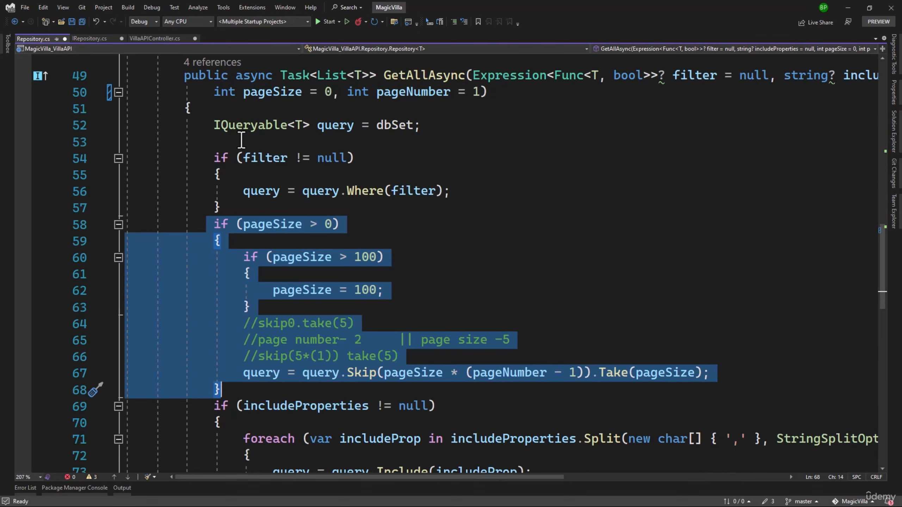
mouse_move(319, 98)
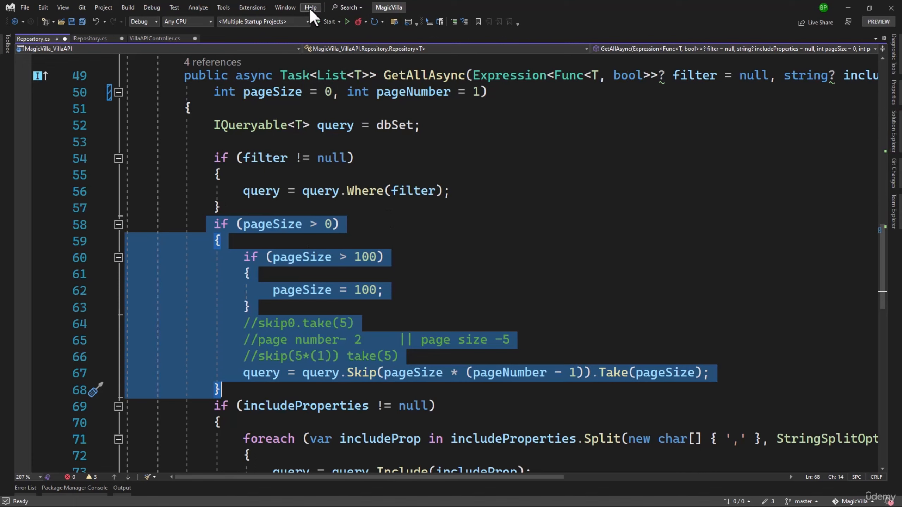
left_click(328, 21)
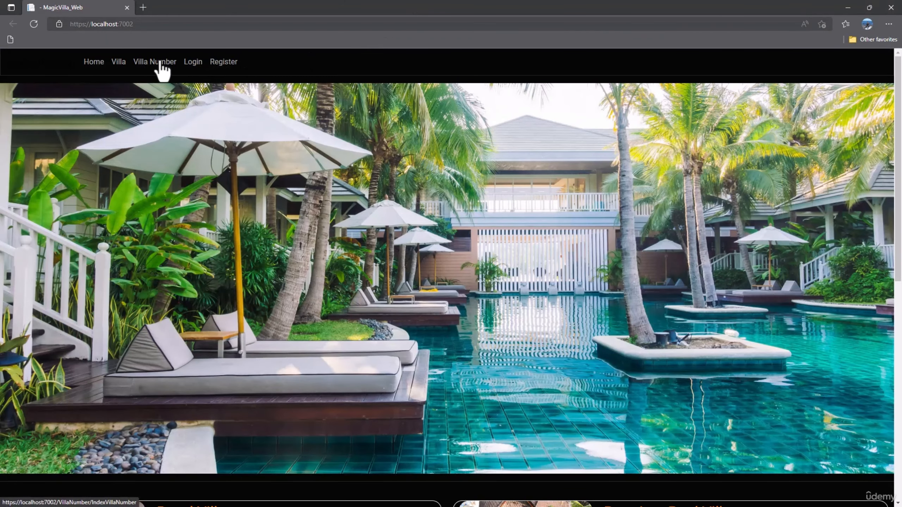
Step: View the Villa List with all six villas and the Villa Number List, then return to VillaAPIController.cs
left_click(118, 62)
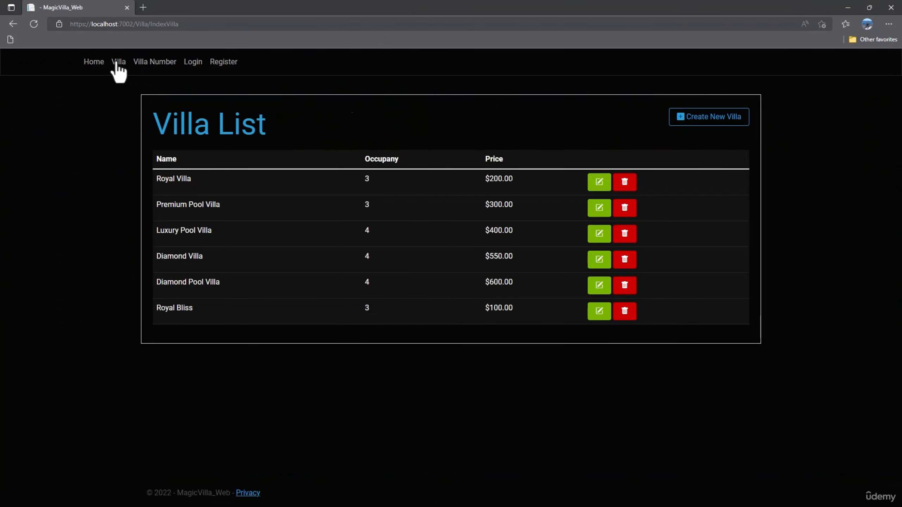
left_click(154, 62)
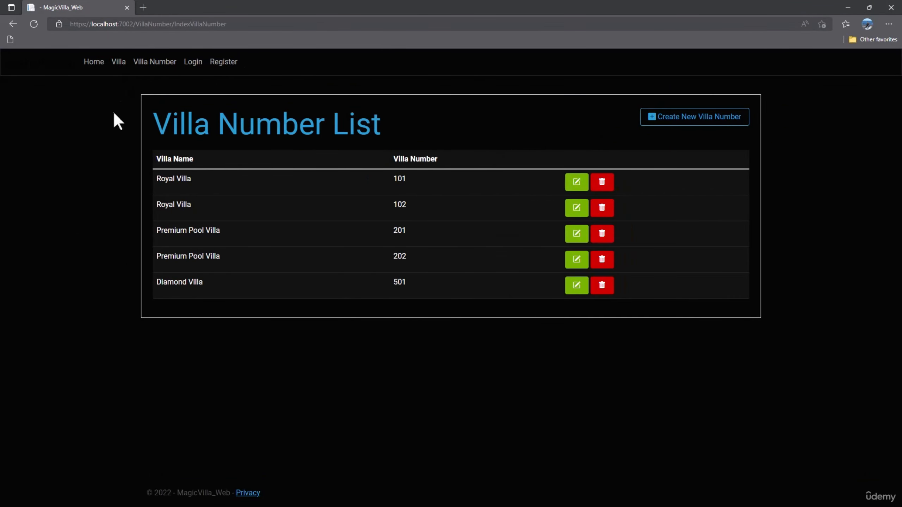
mouse_move(728, 85)
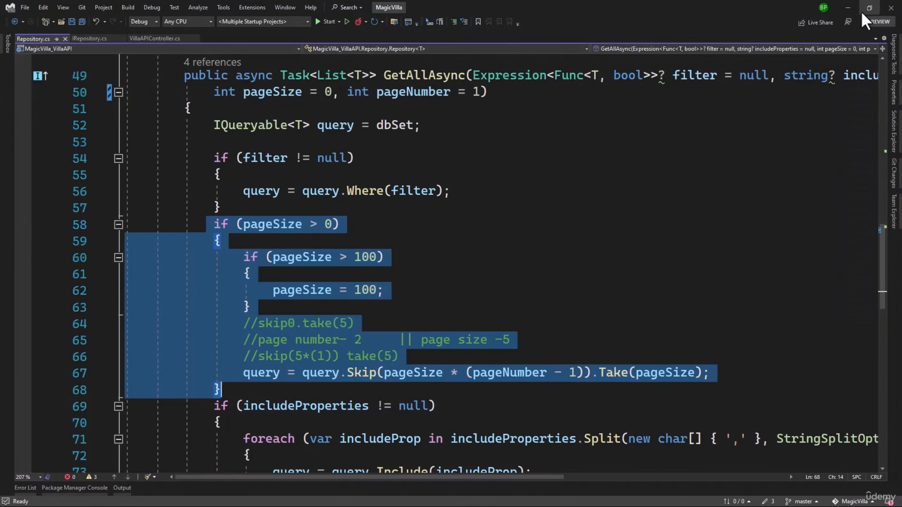
right_click(154, 39)
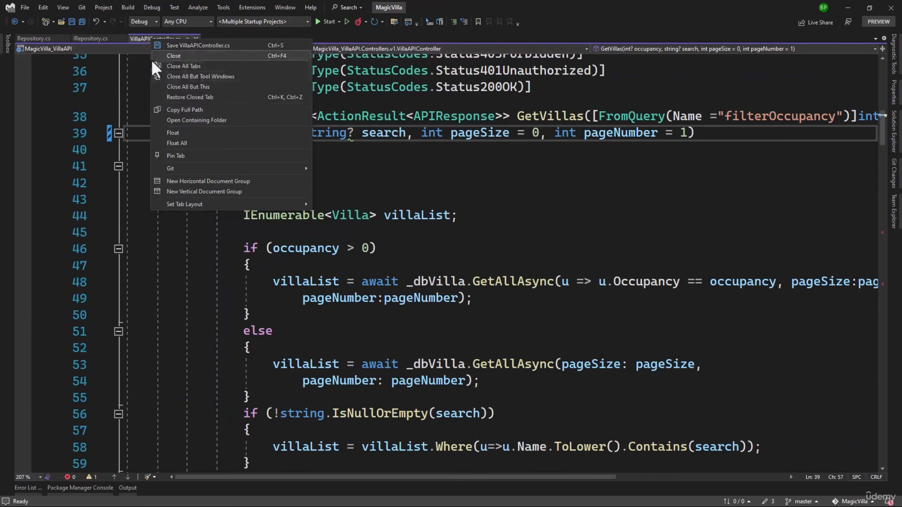